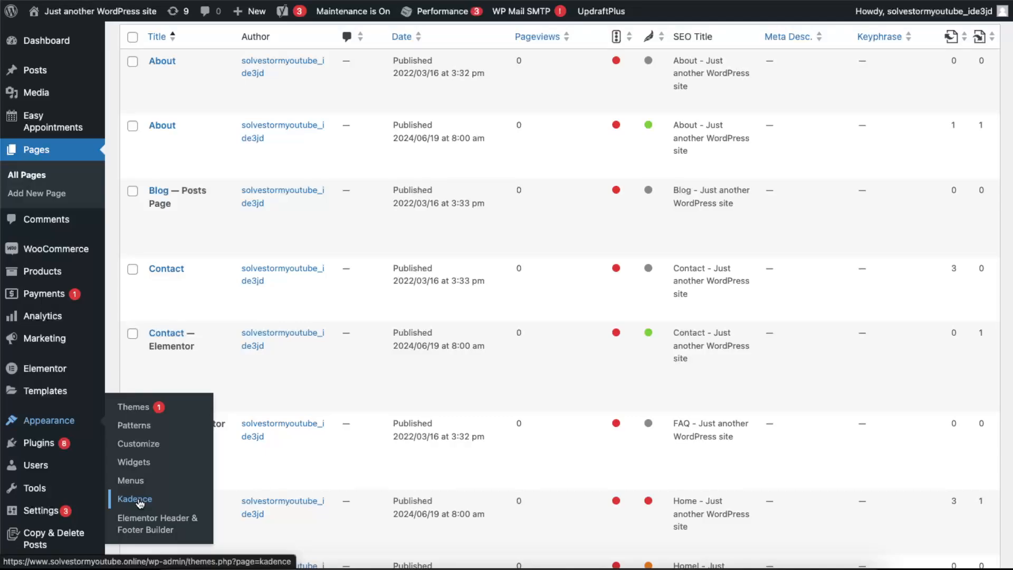
mouse_move(134, 461)
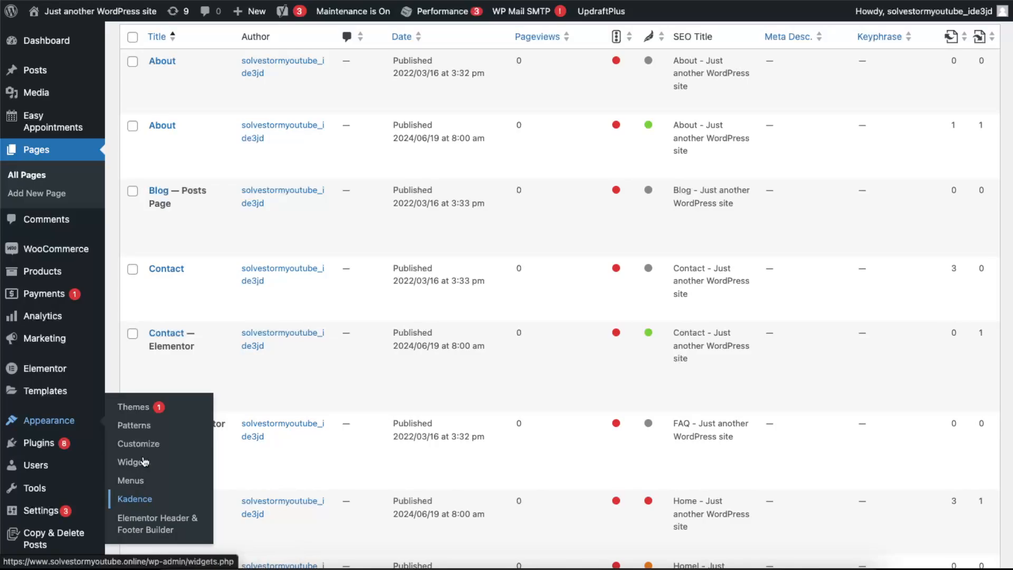
mouse_move(135, 498)
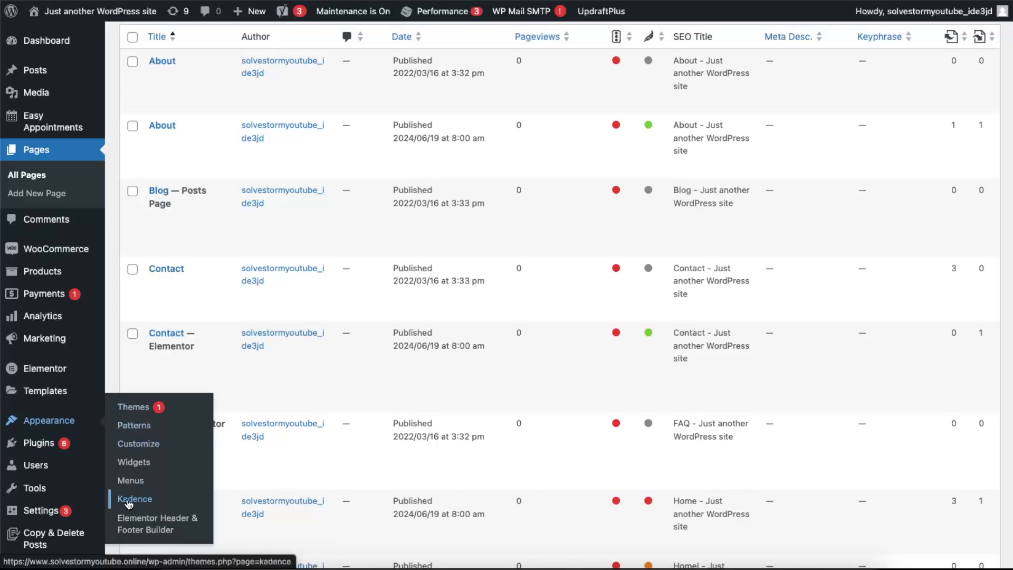
Step: Open the Kadence theme dashboard under Appearance and browse its customization options
left_click(135, 498)
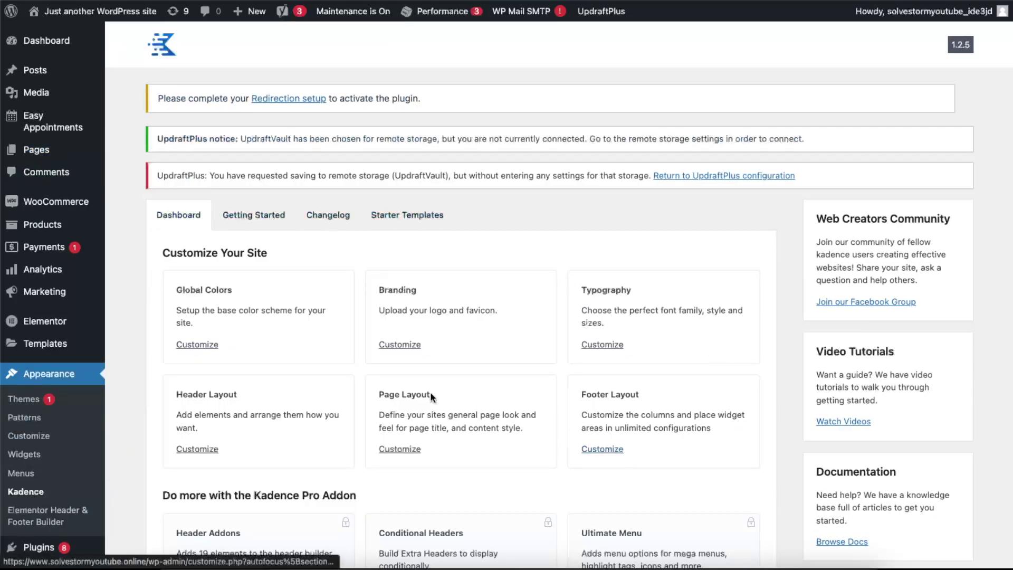
scroll("down", 3)
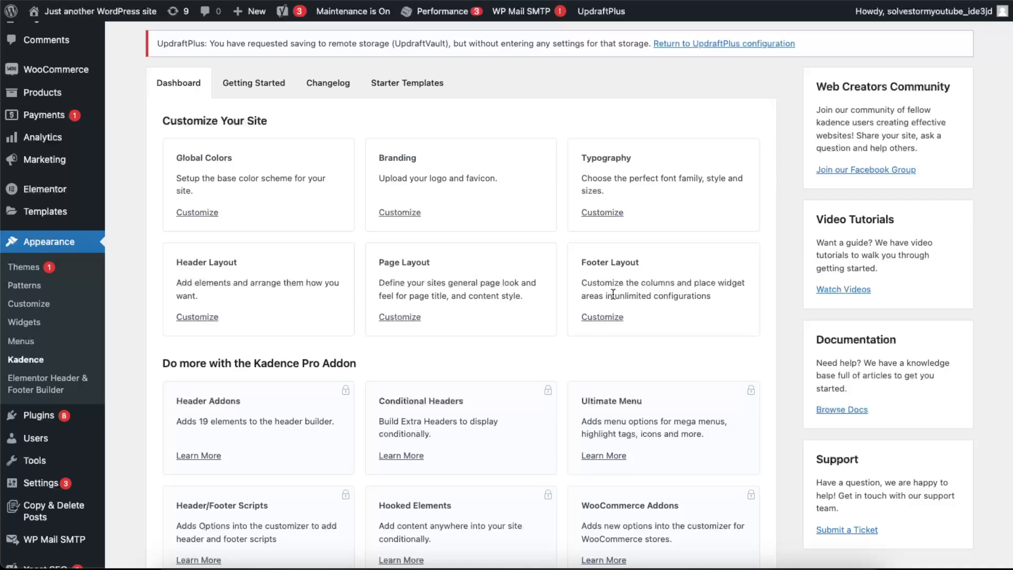
scroll("up", 3)
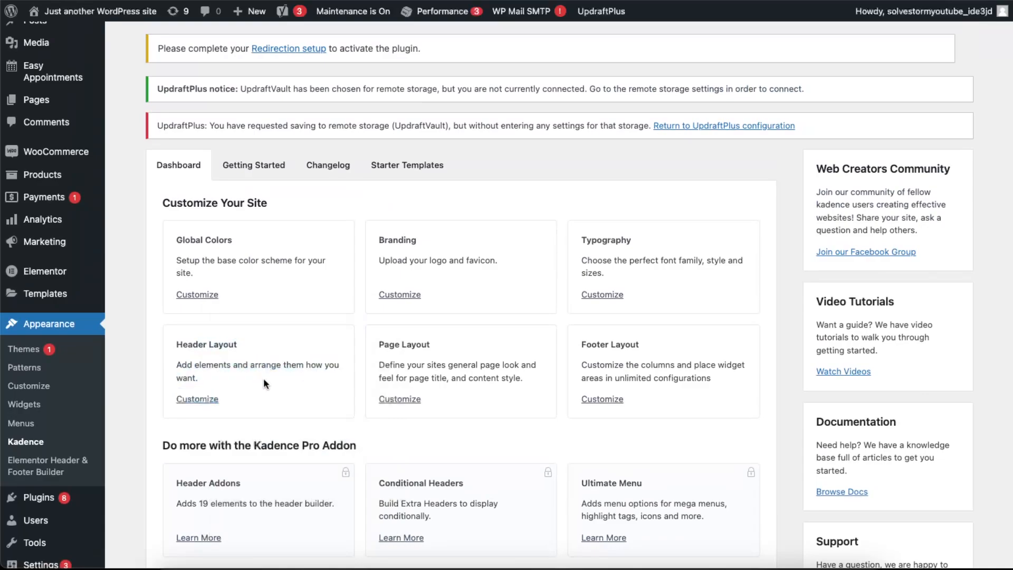
Step: Open the Customizer on the Kadence Header Layout section with the header builder
left_click(29, 386)
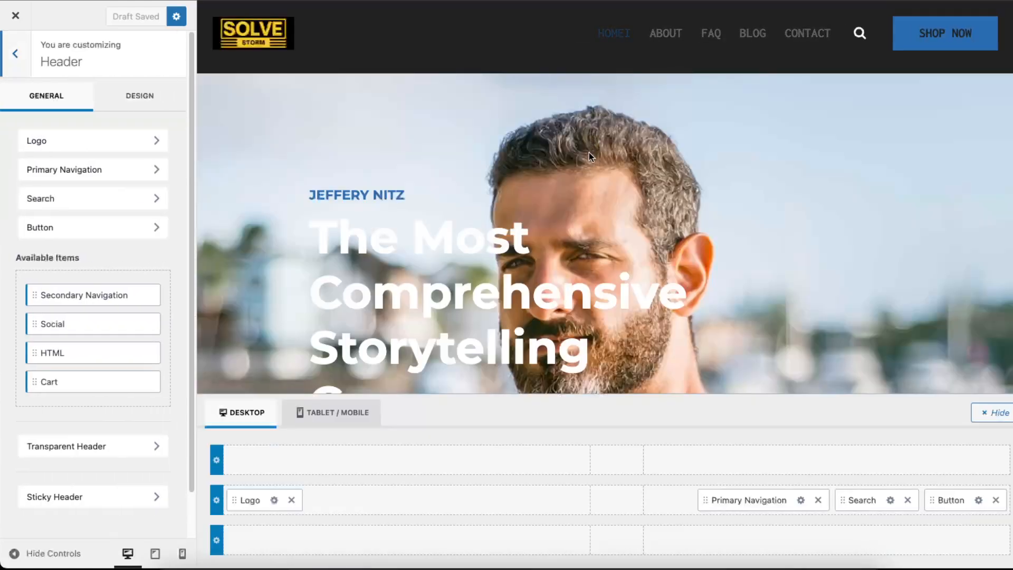
mouse_move(254, 32)
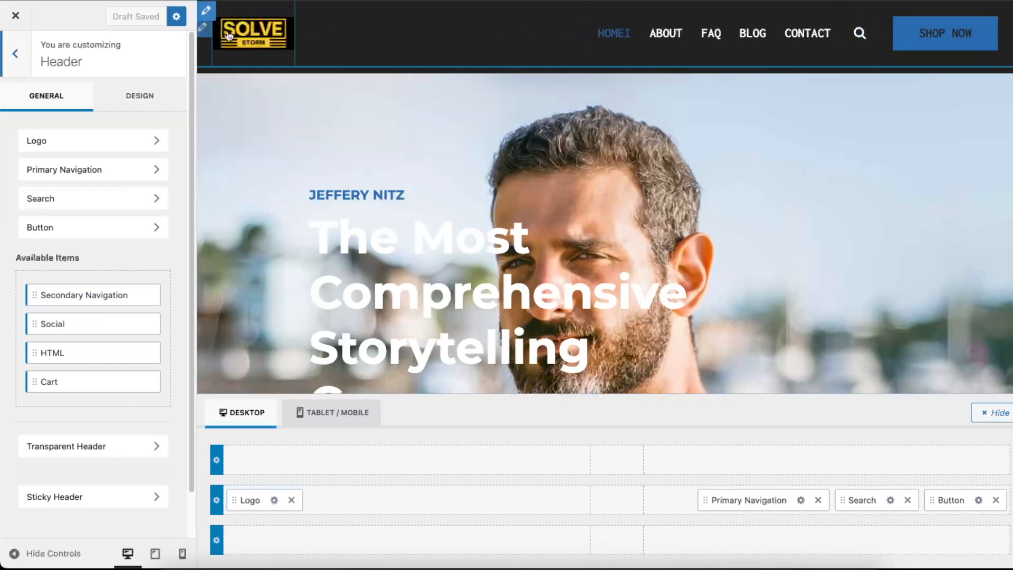
mouse_move(662, 264)
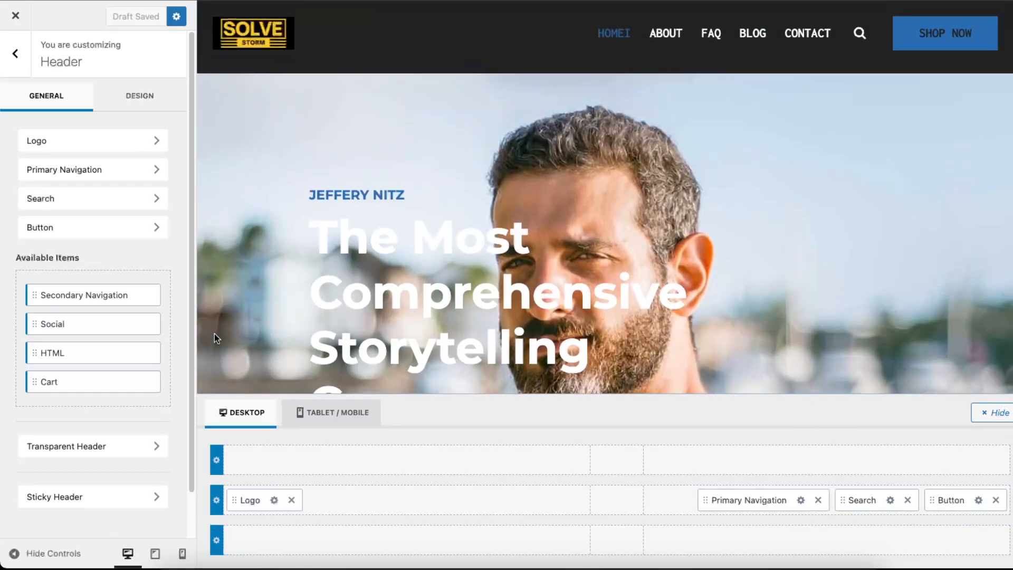
mouse_move(491, 429)
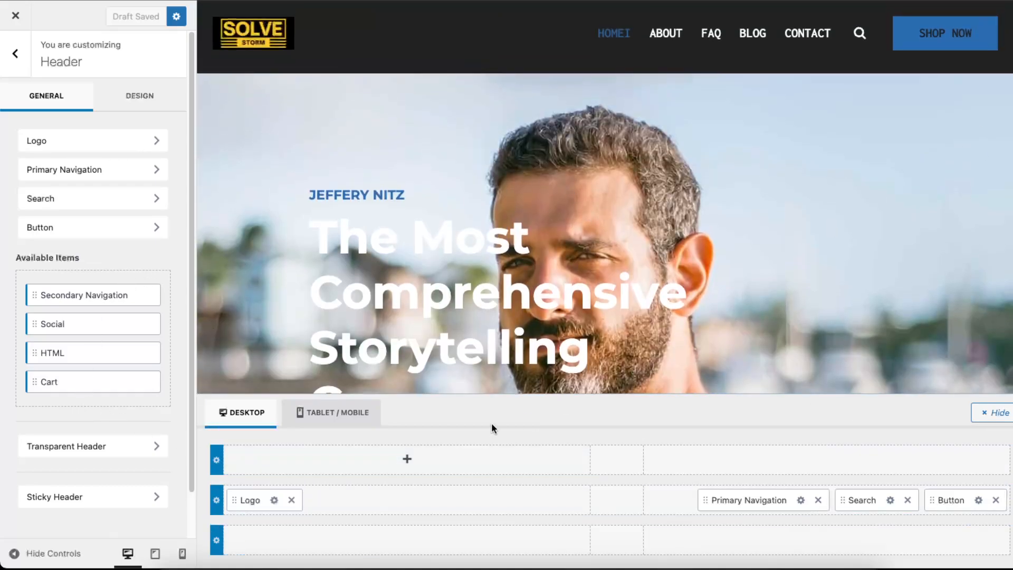
mouse_move(75, 262)
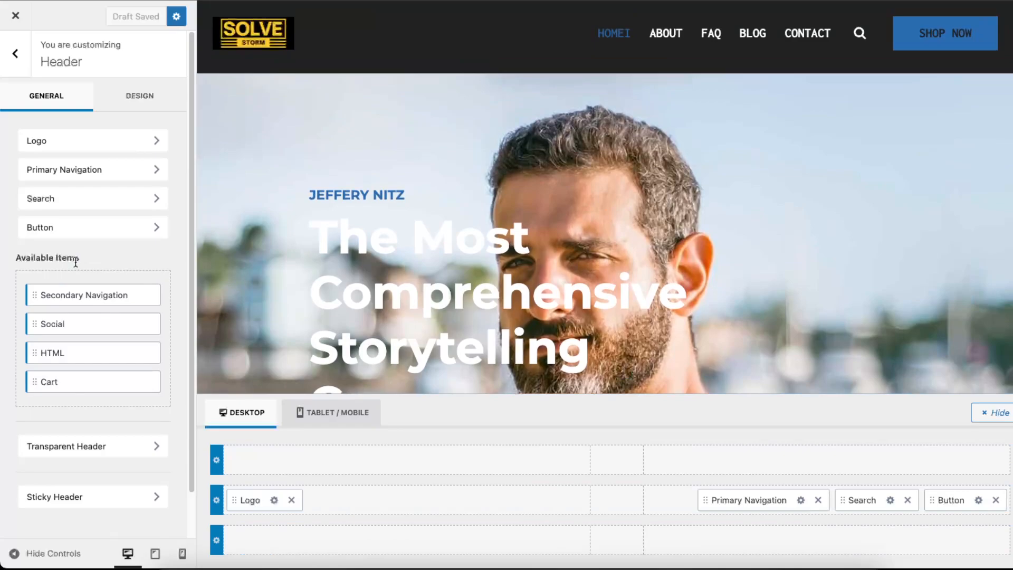
mouse_move(730, 40)
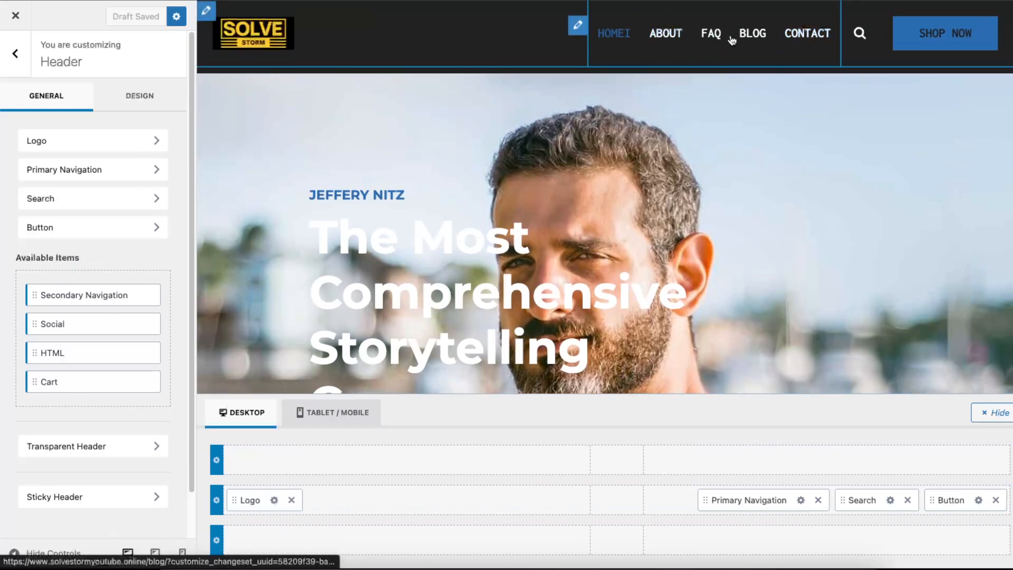
mouse_move(911, 52)
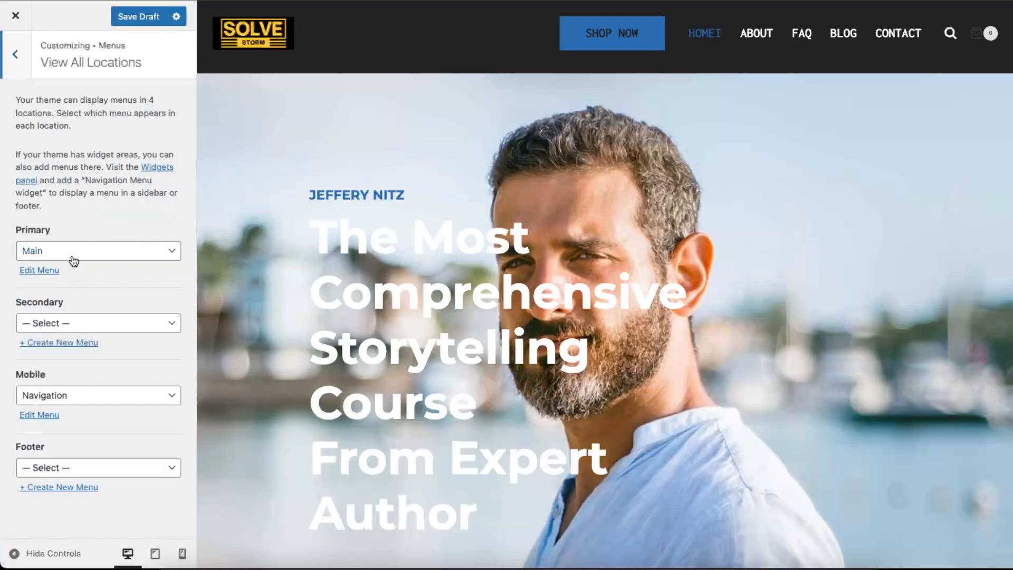
Step: Keep Navigation as the mobile menu and test its hamburger menu in phone preview
left_click(98, 394)
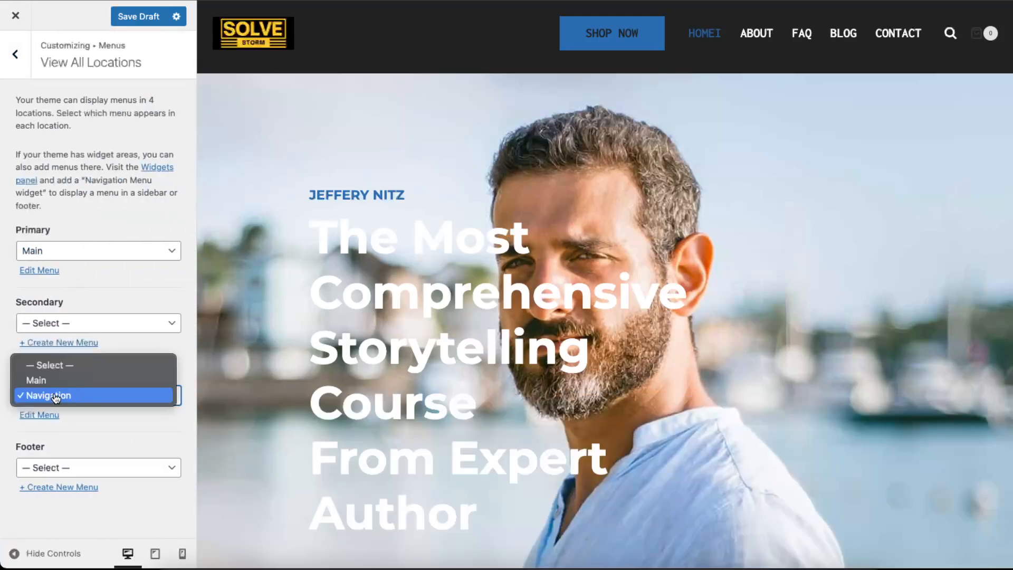
mouse_move(56, 380)
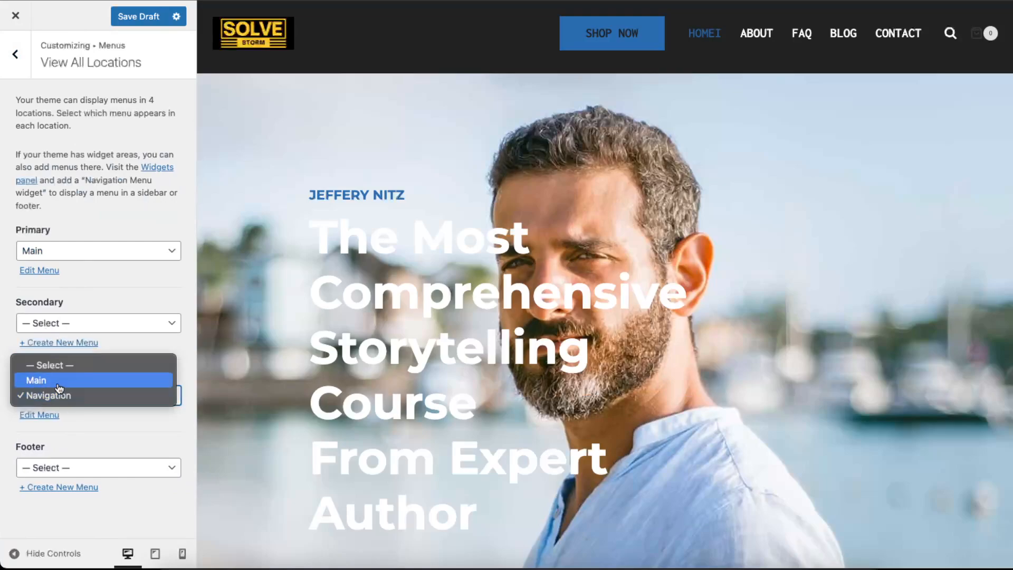
left_click(50, 396)
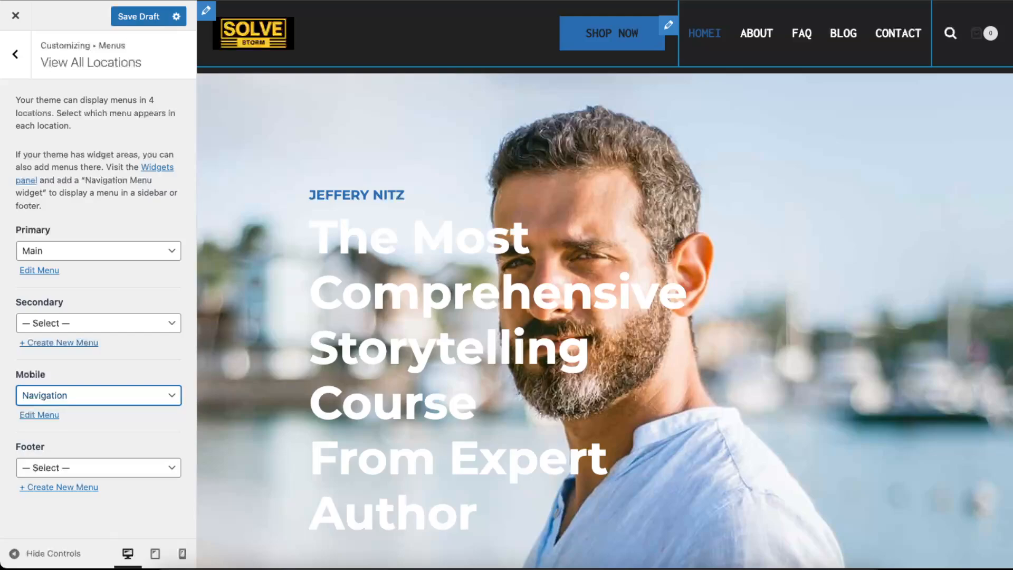
left_click(182, 553)
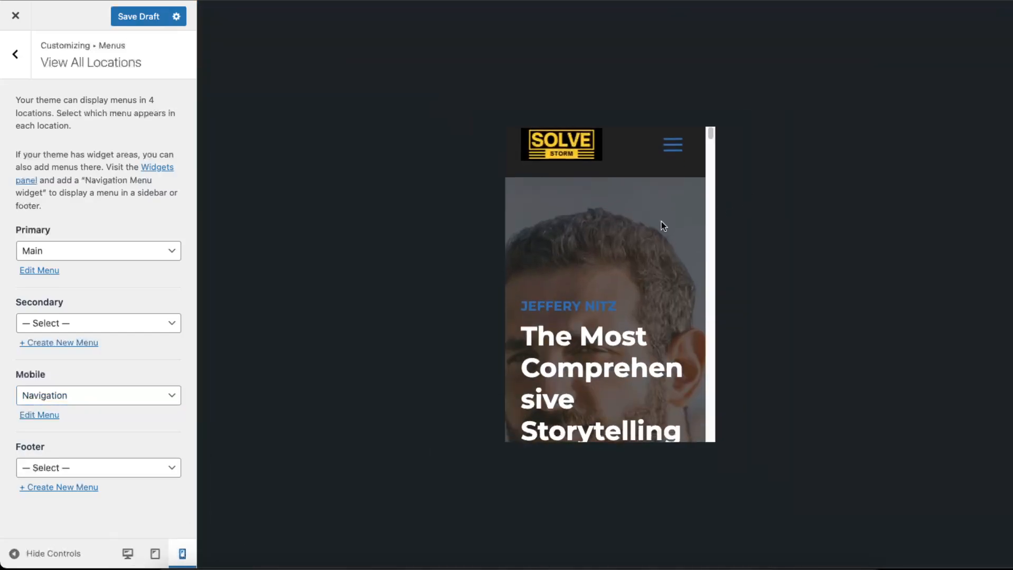
scroll("down", 3)
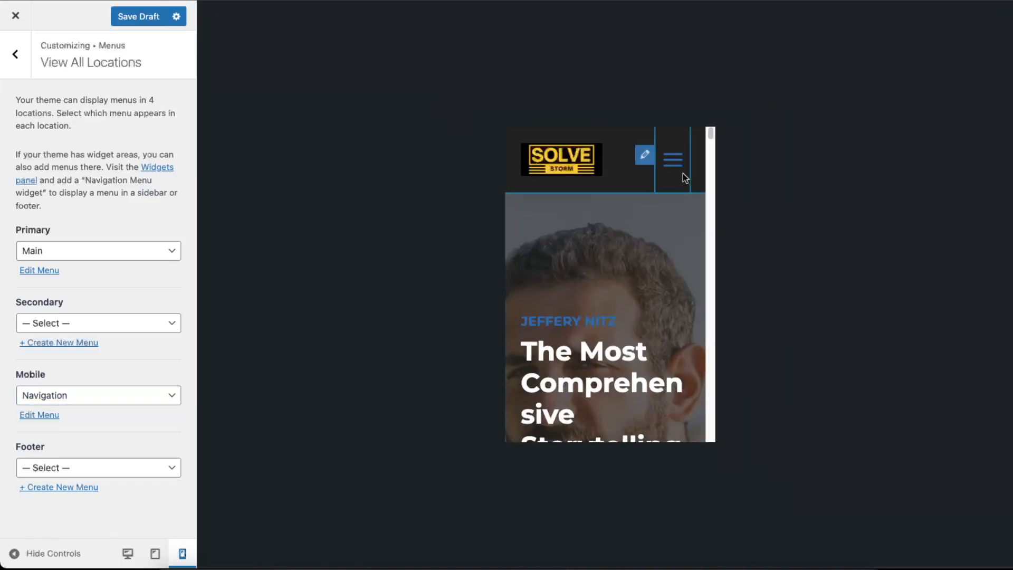
left_click(671, 158)
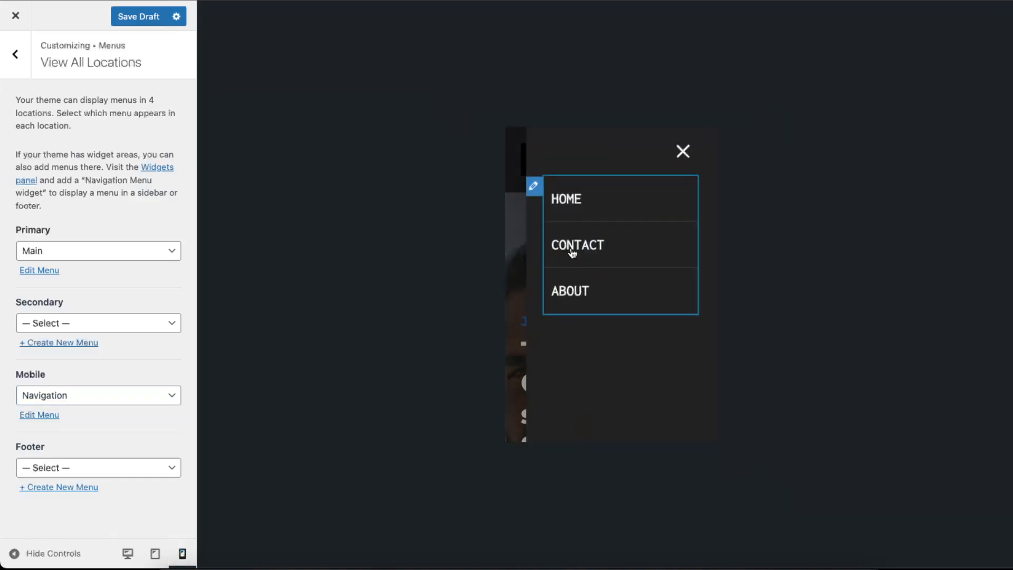
mouse_move(652, 162)
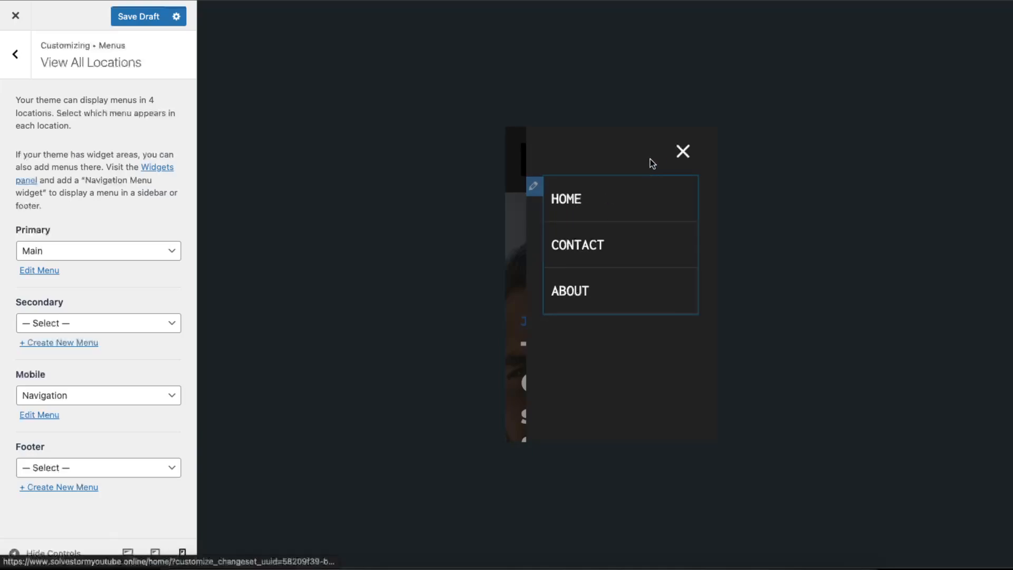
left_click(98, 467)
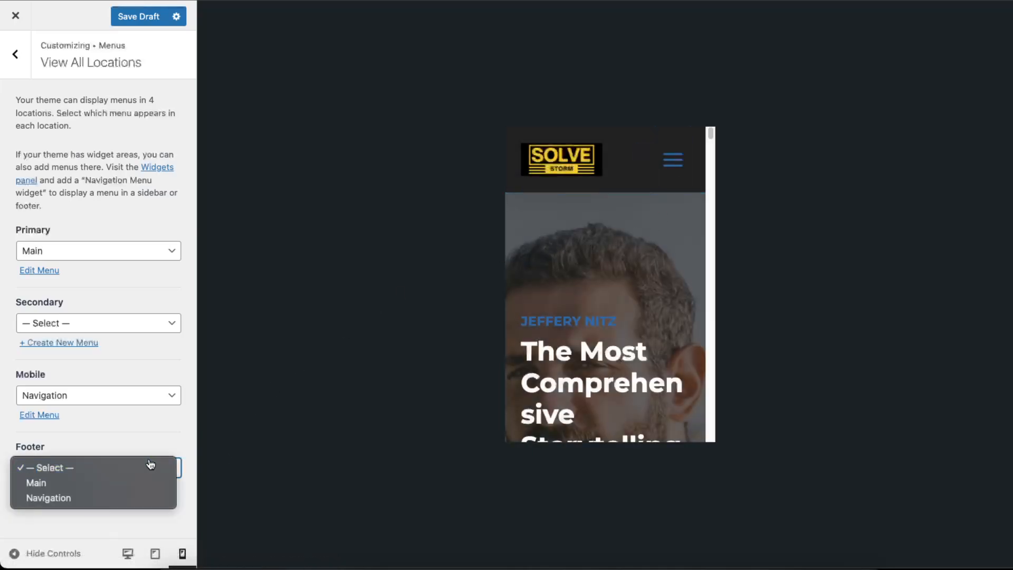
Step: Assign the Main menu to the footer menu location
left_click(36, 482)
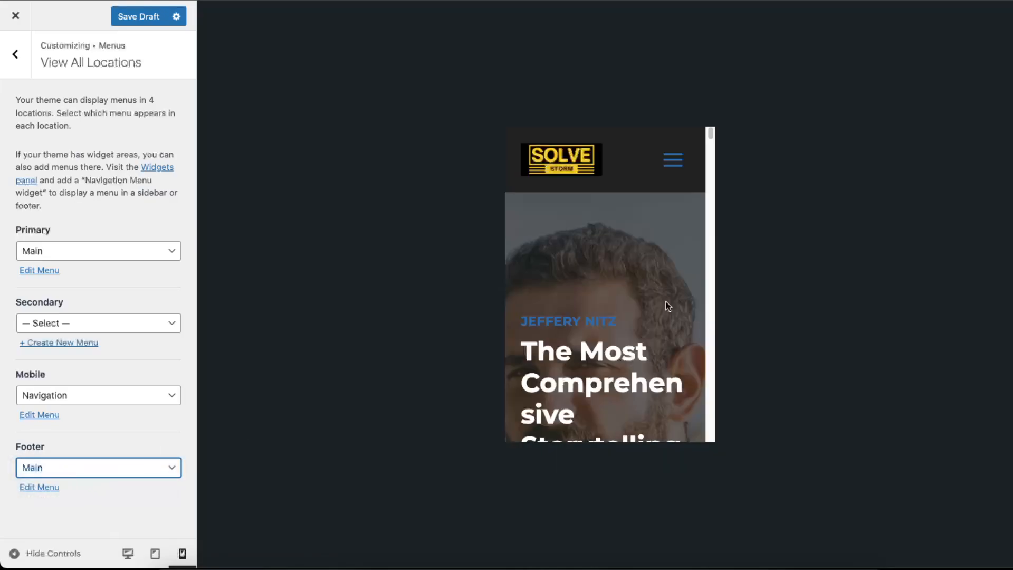
scroll("down", 3)
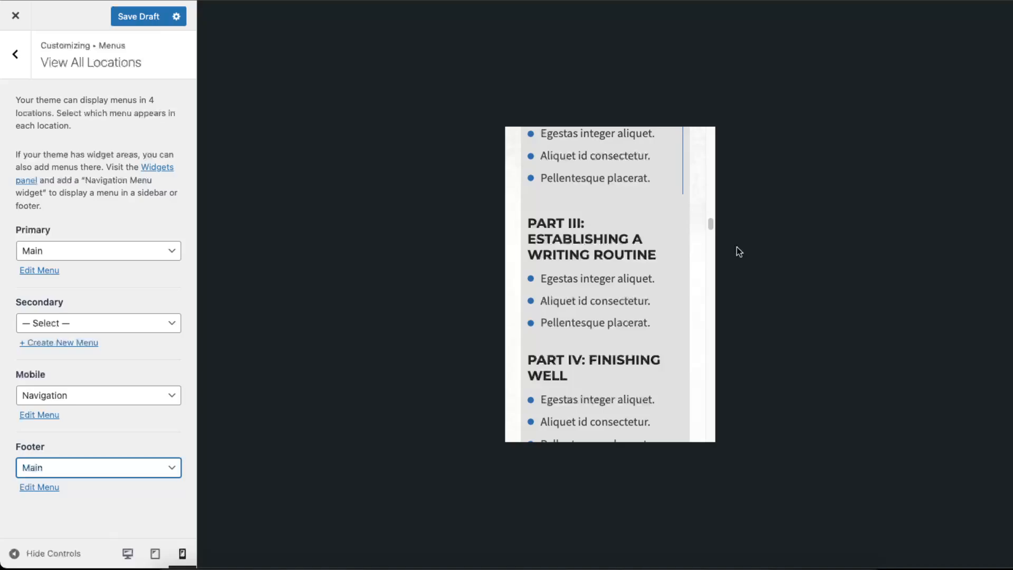
scroll("down", 3)
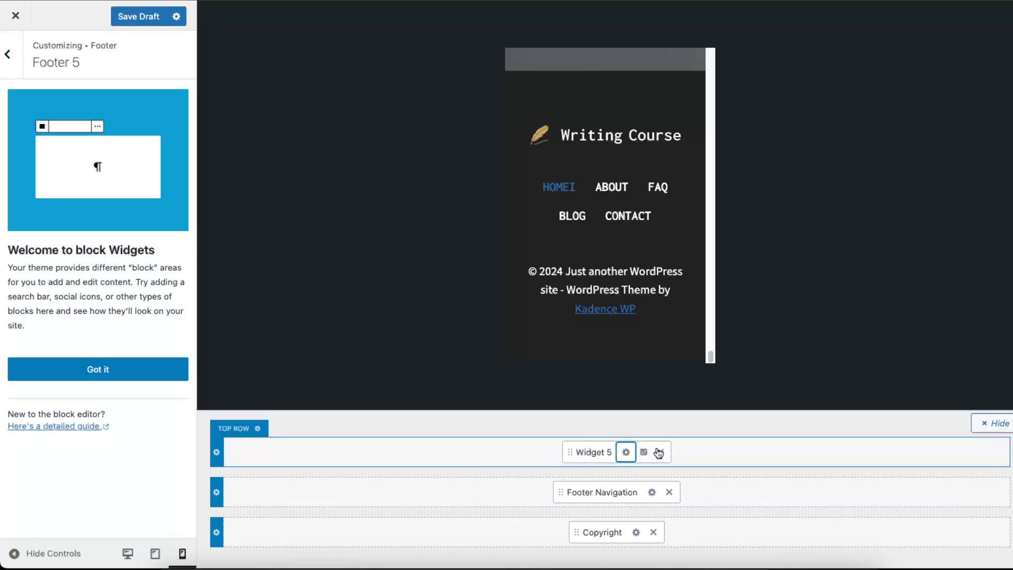
Step: Remove Widget 5 from the footer's top row and return to the Header builder
left_click(657, 452)
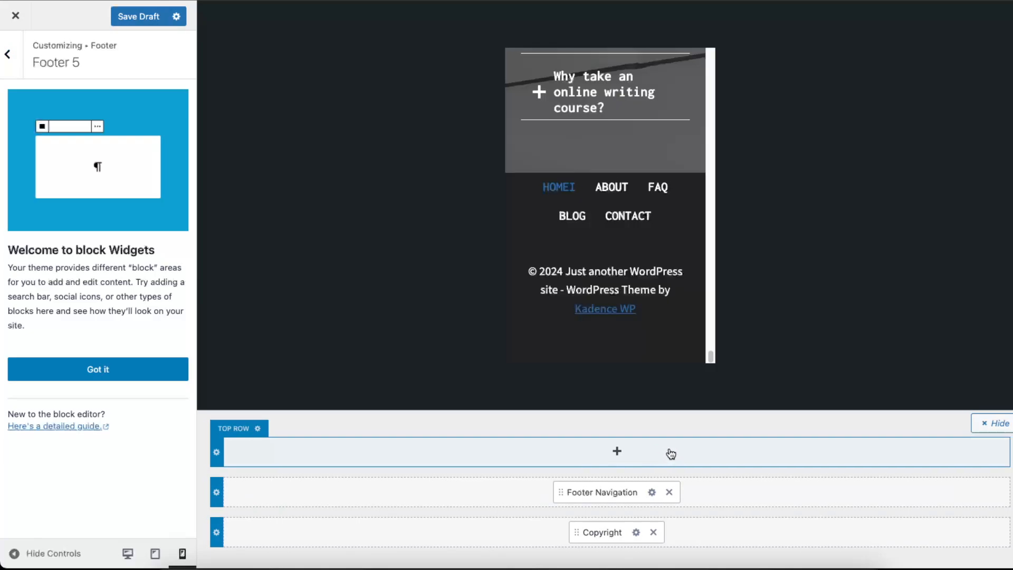
mouse_move(325, 344)
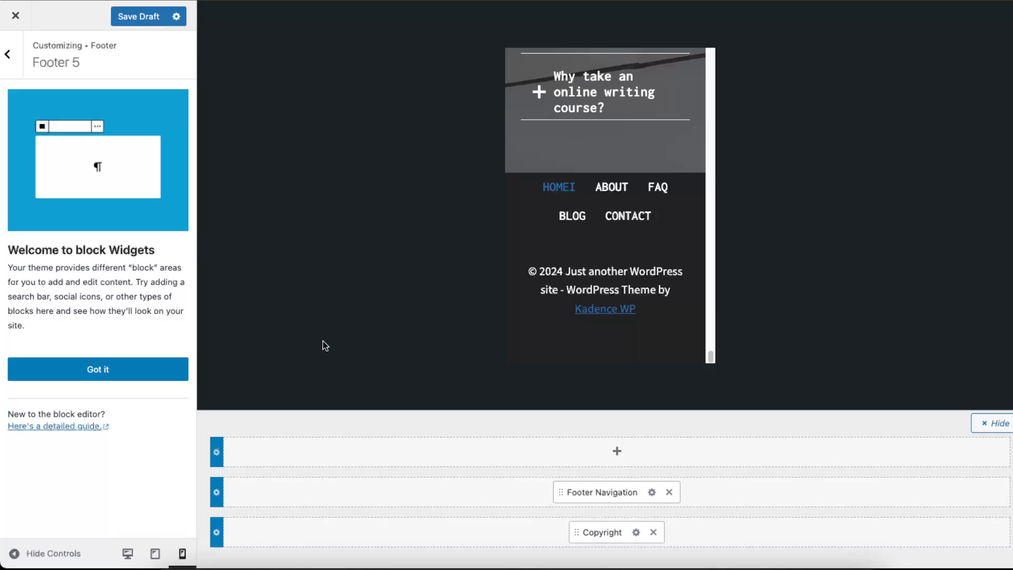
left_click(9, 54)
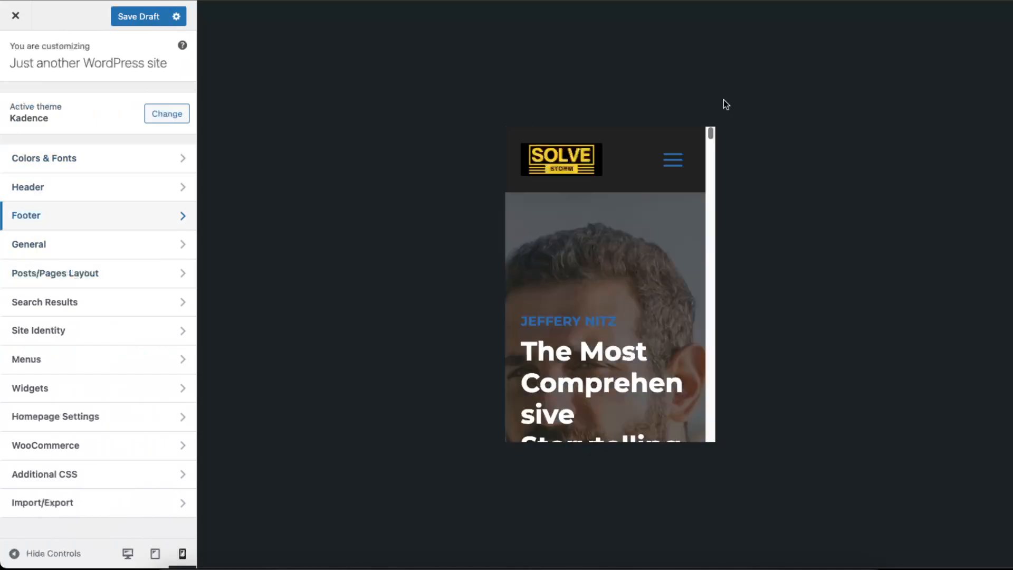
left_click(127, 552)
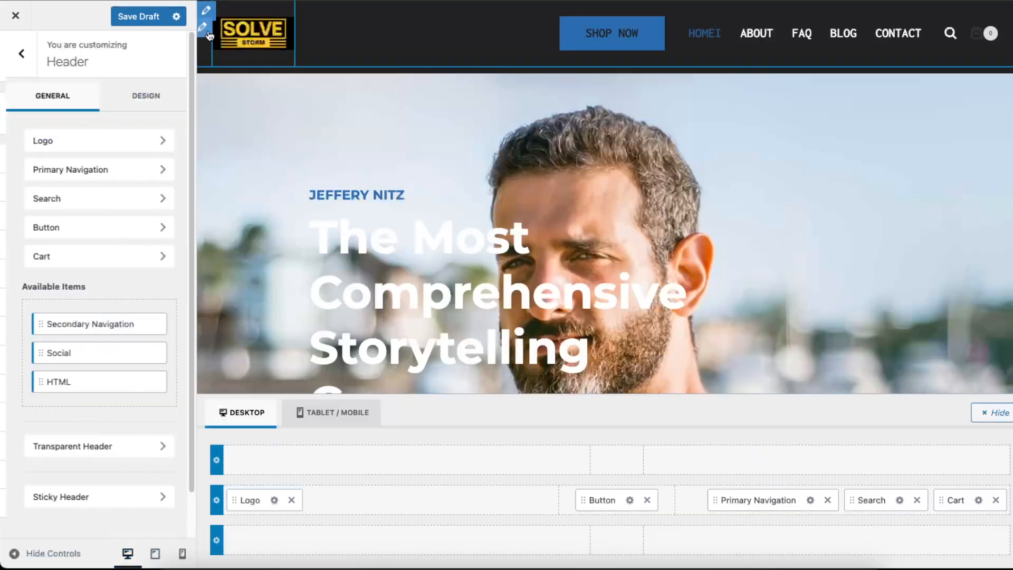
Step: Keep the existing logo and try the logo-with-title layouts in desktop preview
left_click(98, 141)
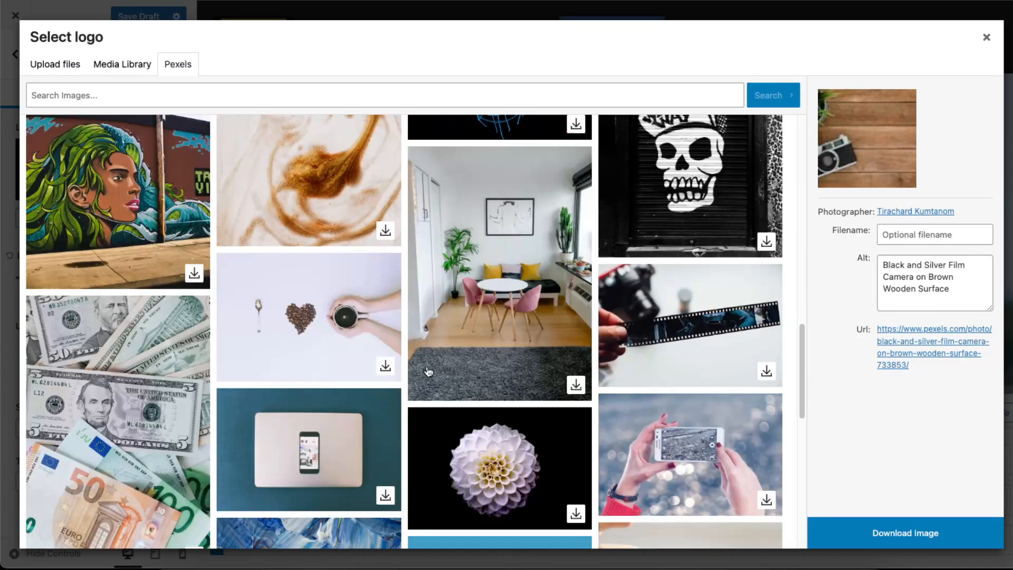
left_click(55, 64)
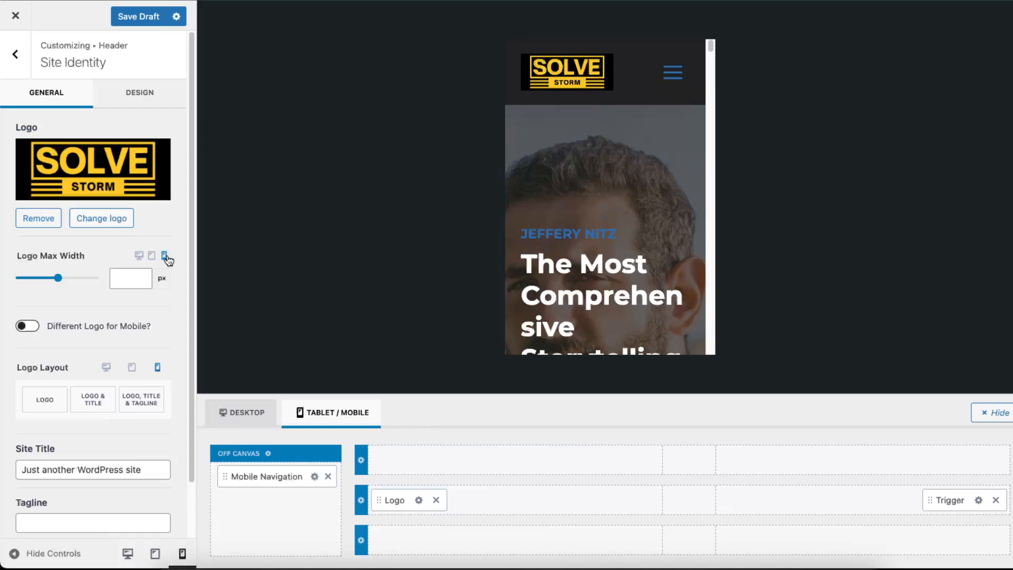
left_click(239, 412)
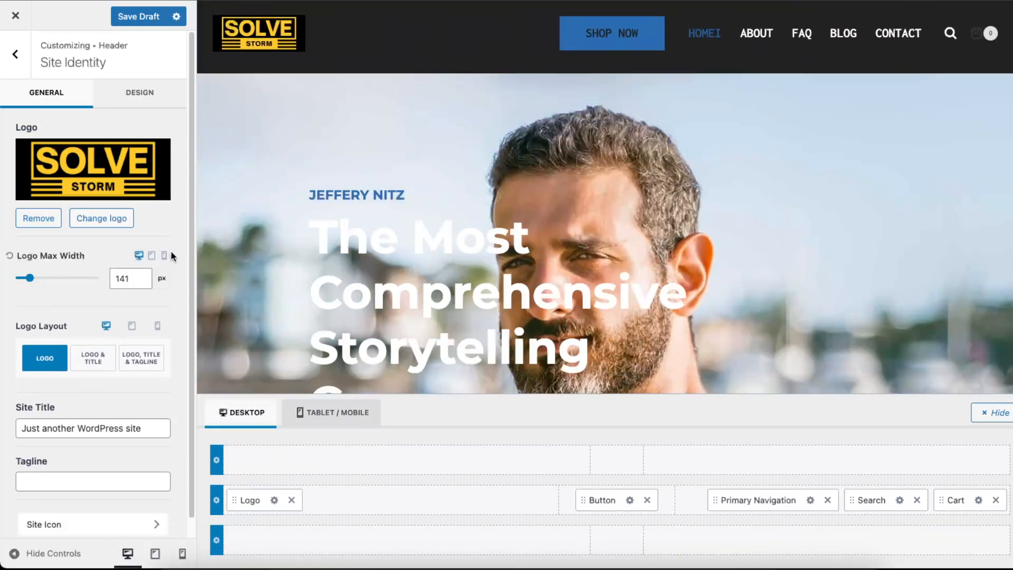
left_click(92, 357)
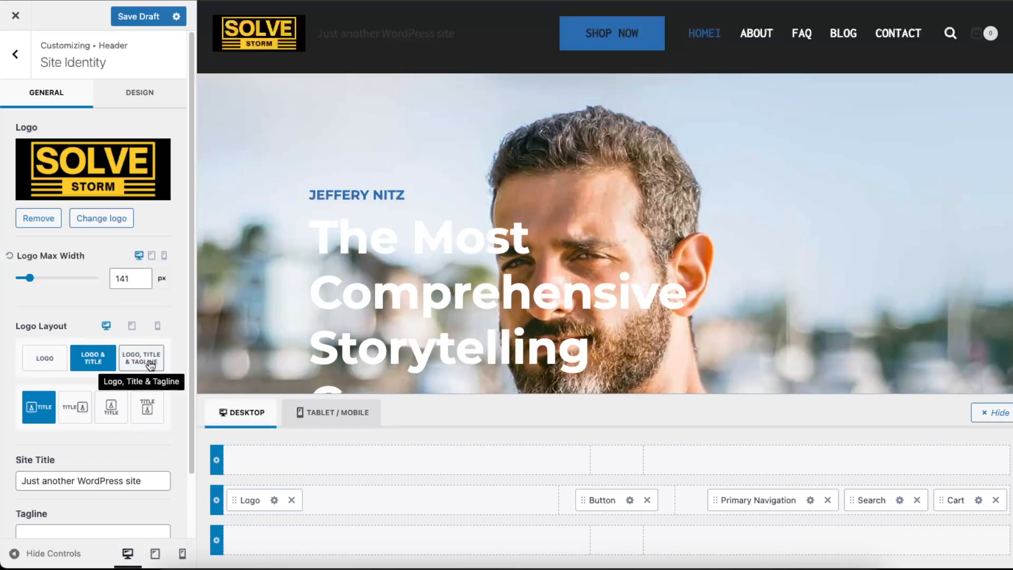
left_click(140, 357)
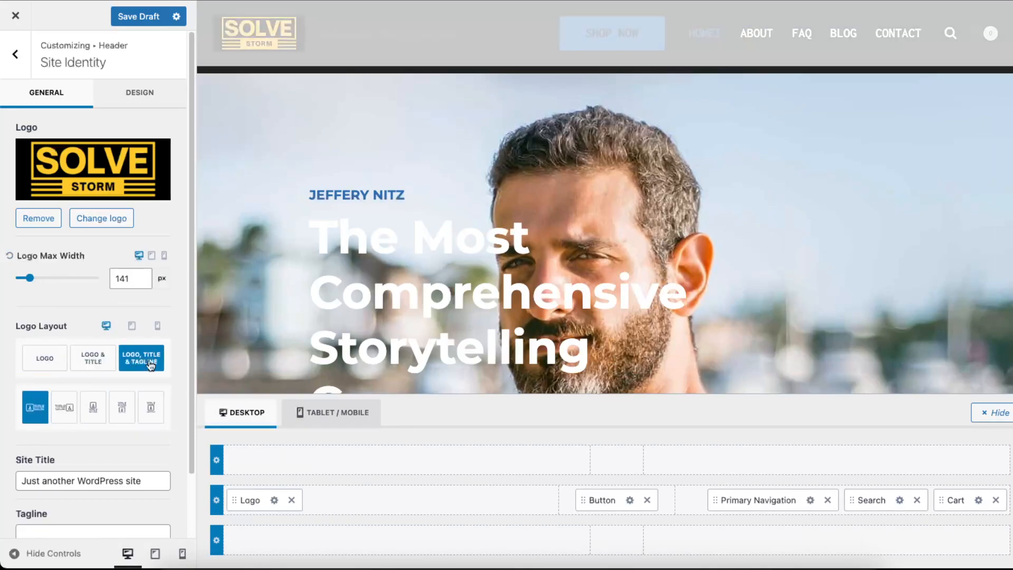
Step: Change the site title to 'Solve Storm' and set Logo Layout to Logo & Title
left_click(44, 357)
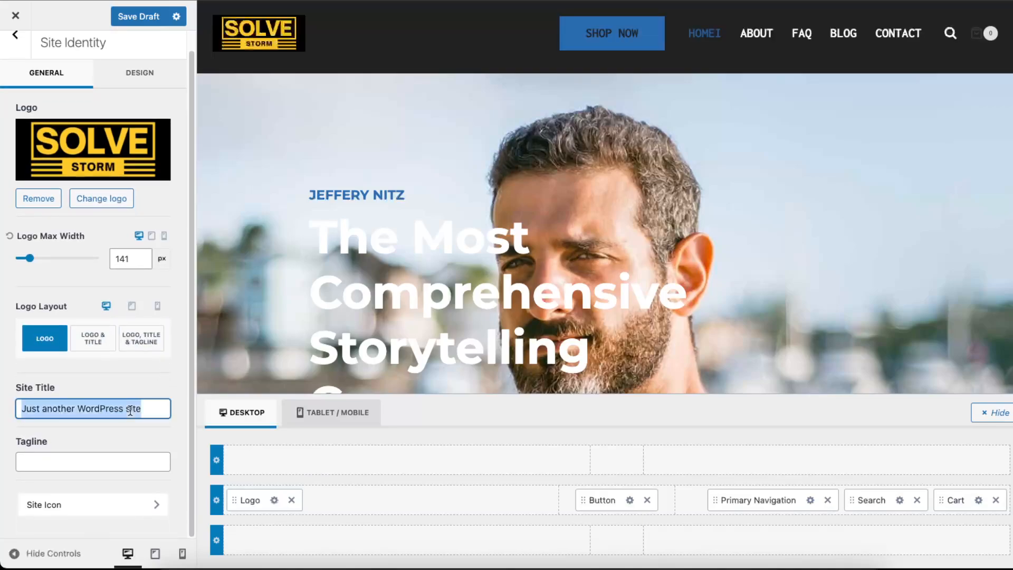
type("Solve Storm")
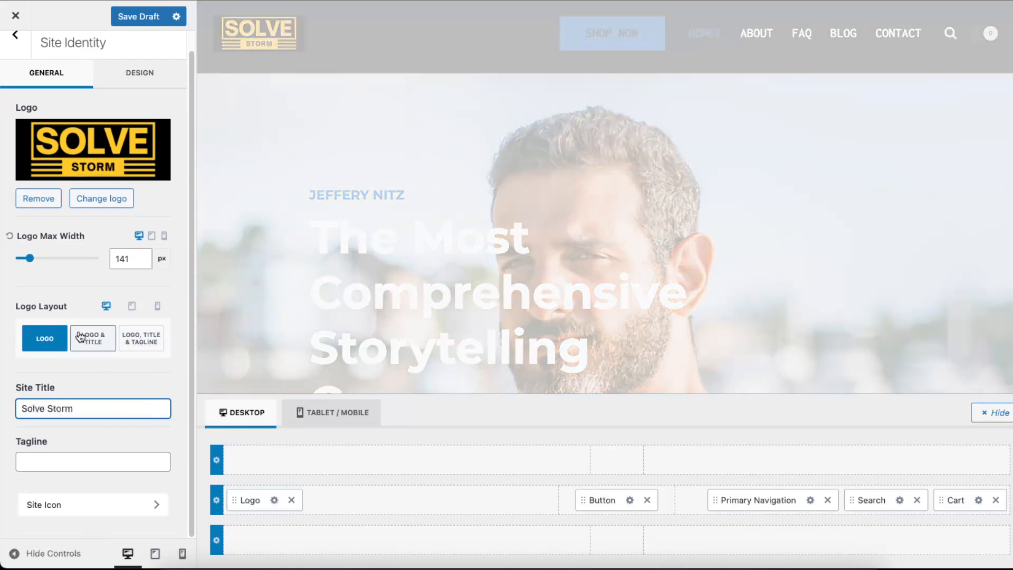
left_click(92, 338)
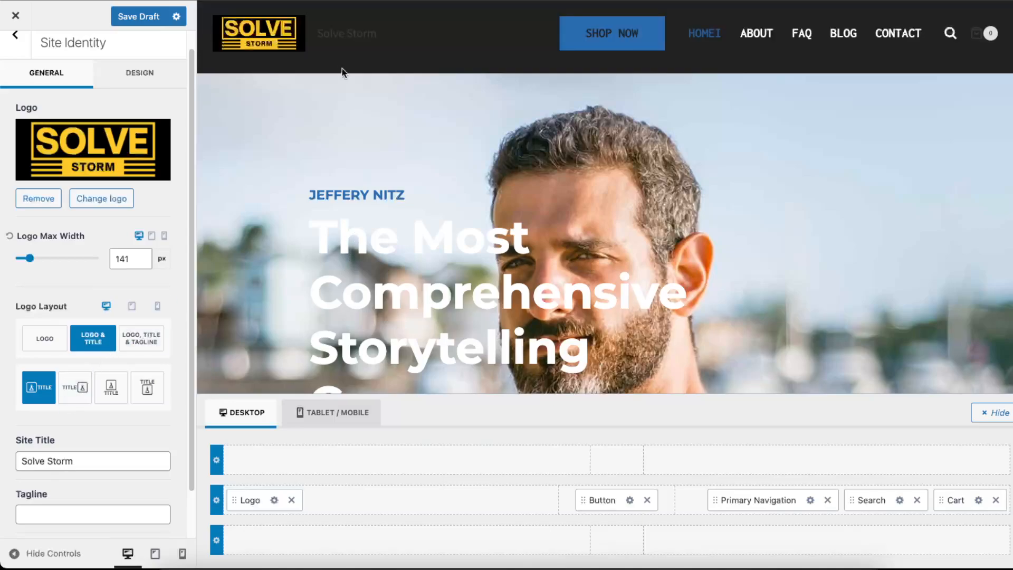
scroll("down", 3)
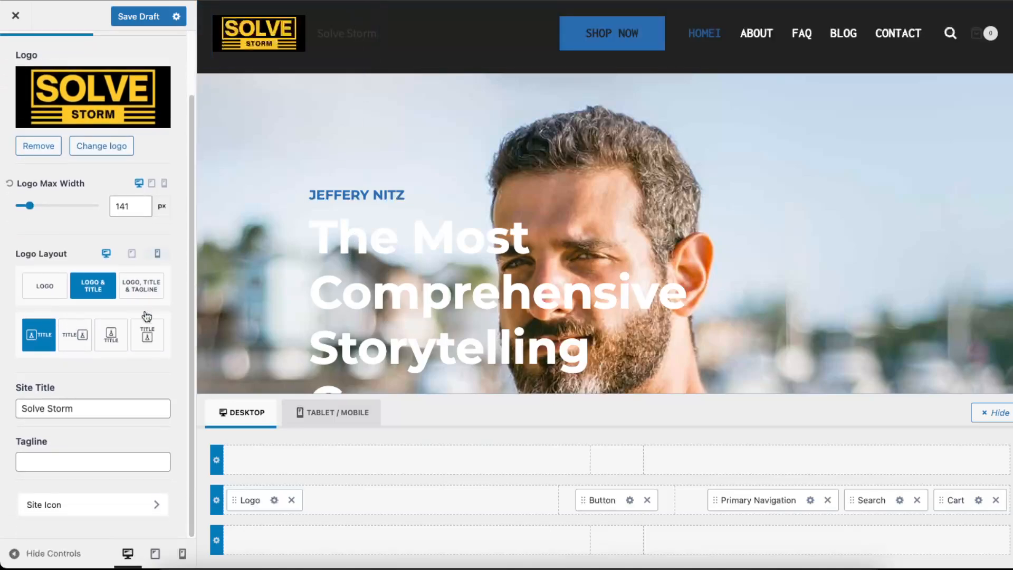
Step: Check the Site Icon showing the Solve Storm logo, then return to the main sections
left_click(93, 504)
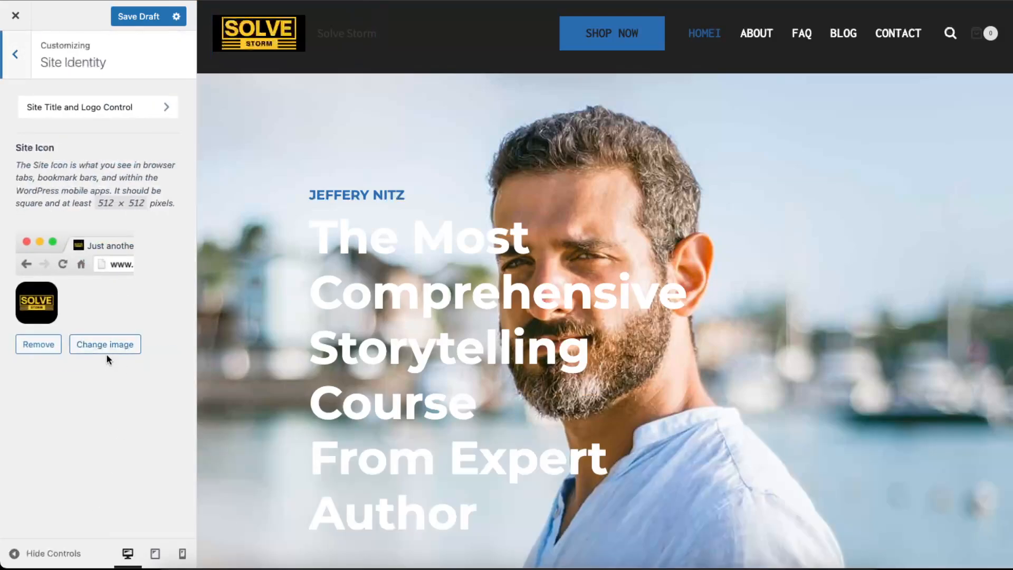
mouse_move(93, 94)
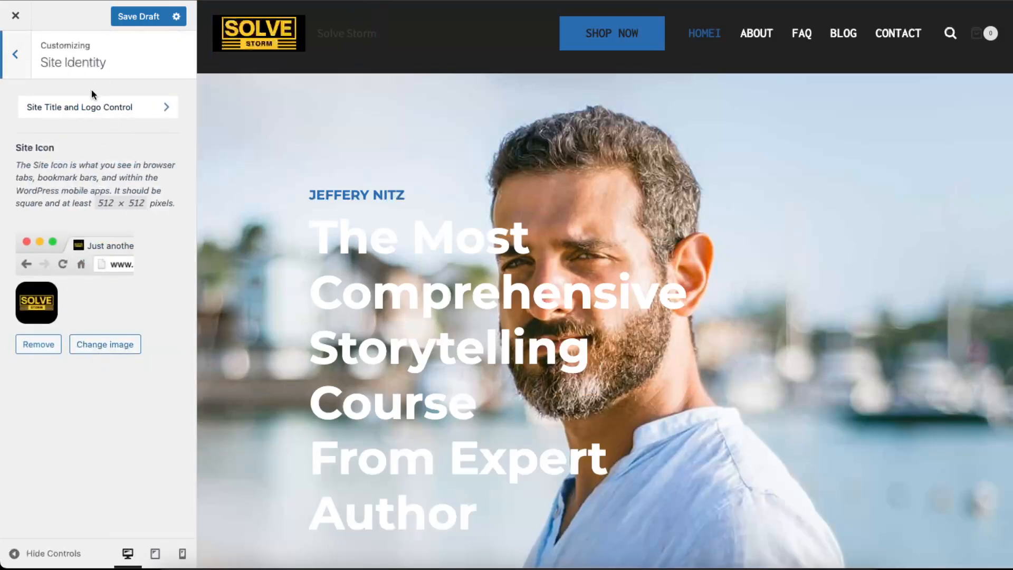
mouse_move(62, 317)
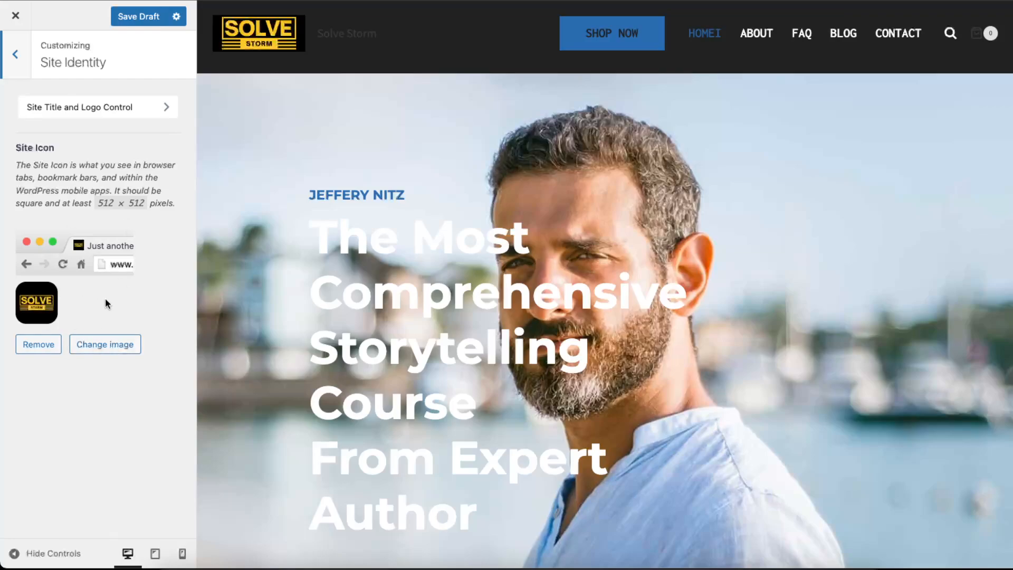
mouse_move(90, 242)
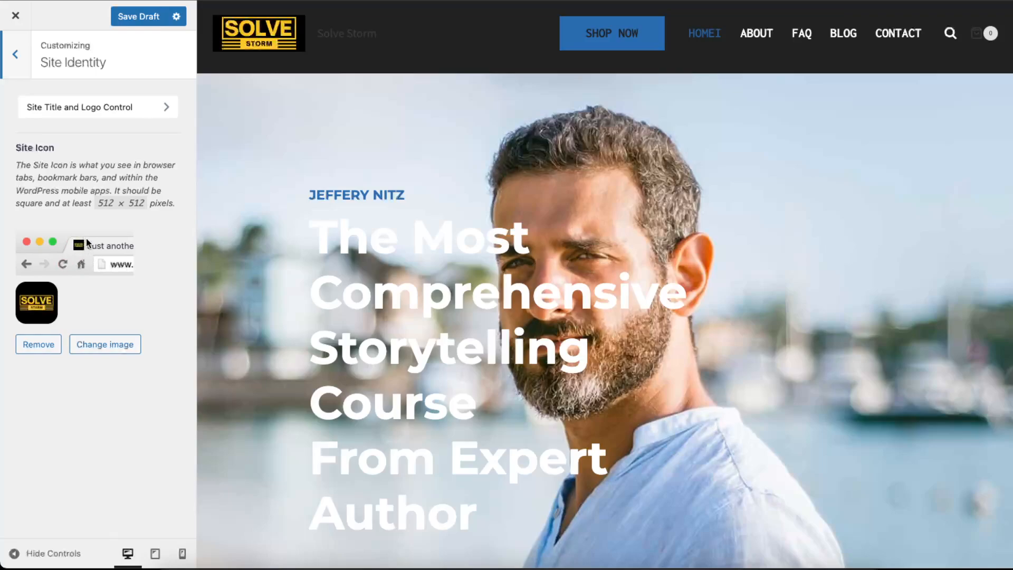
left_click(14, 54)
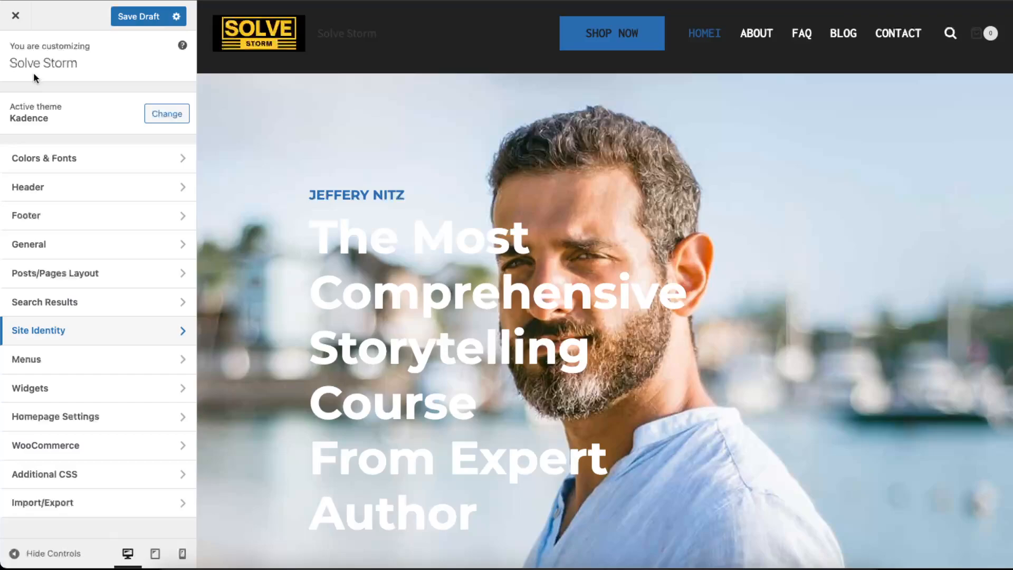
mouse_move(138, 109)
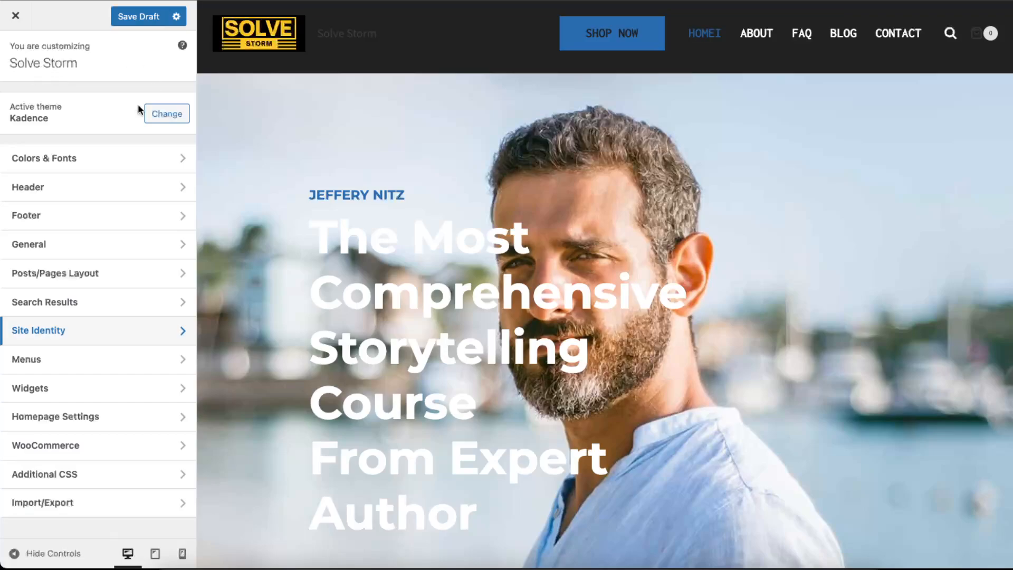
mouse_move(130, 273)
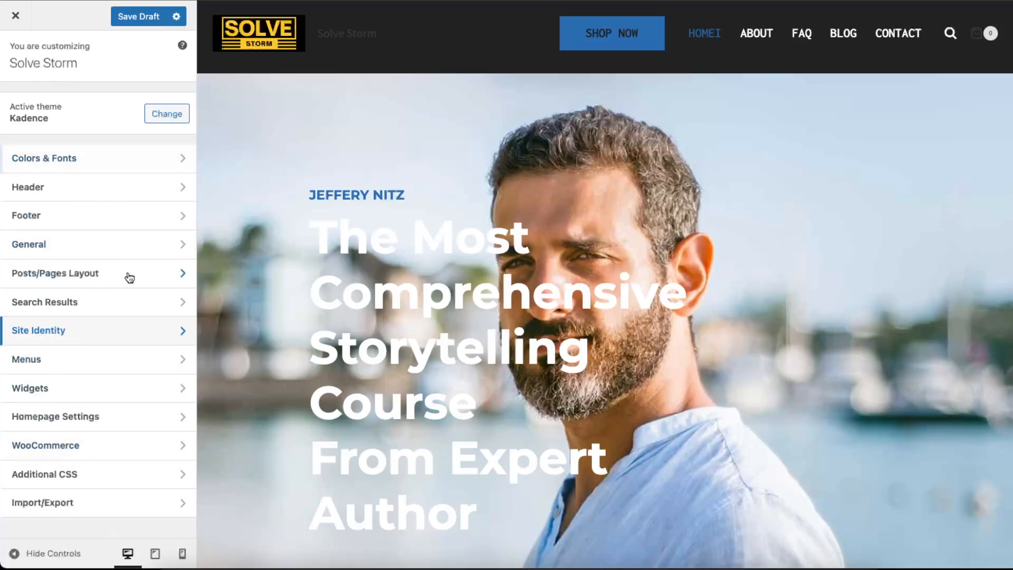
left_click(55, 416)
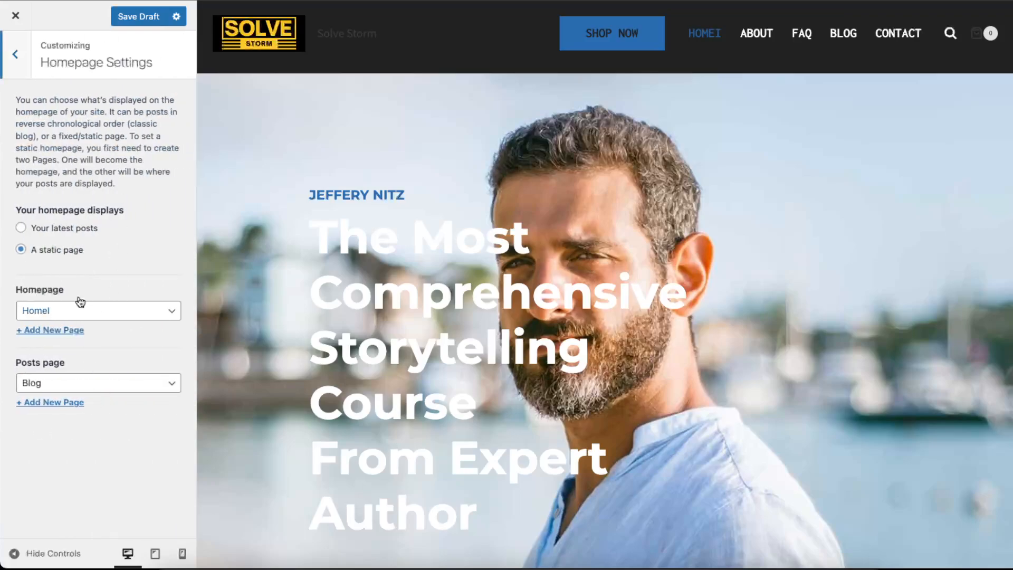
left_click(16, 54)
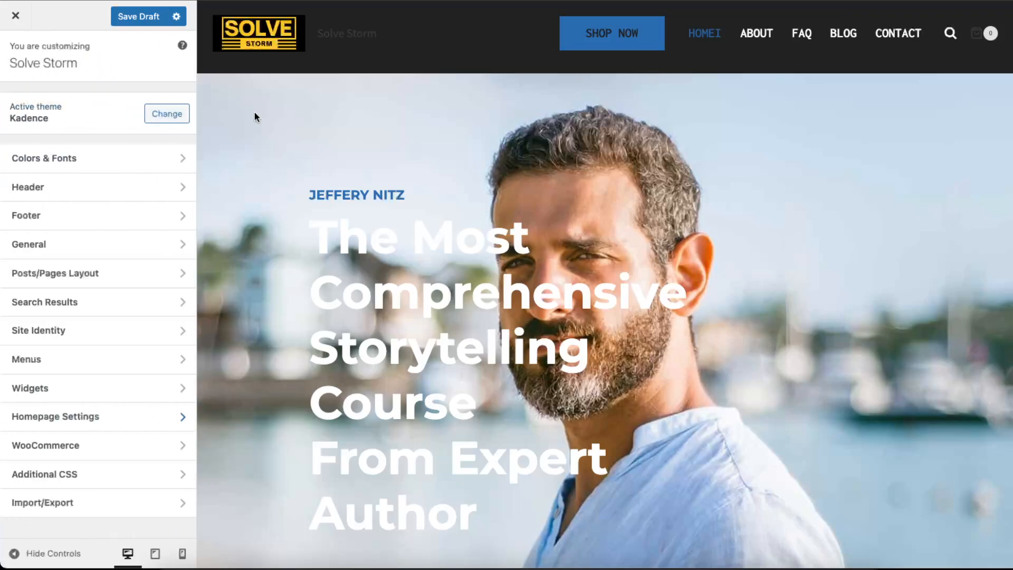
scroll("down", 3)
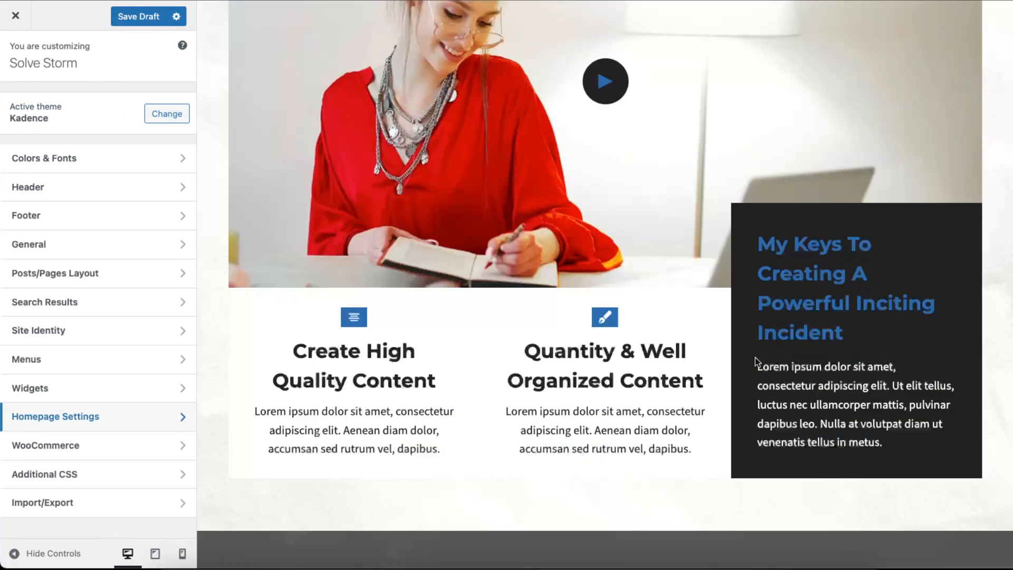
scroll("down", 3)
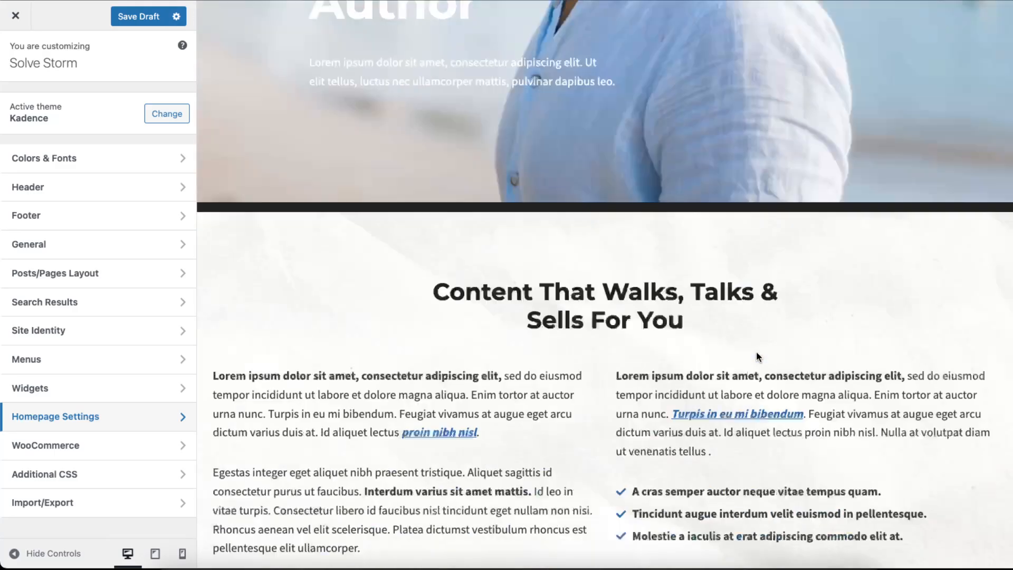
scroll("down", 3)
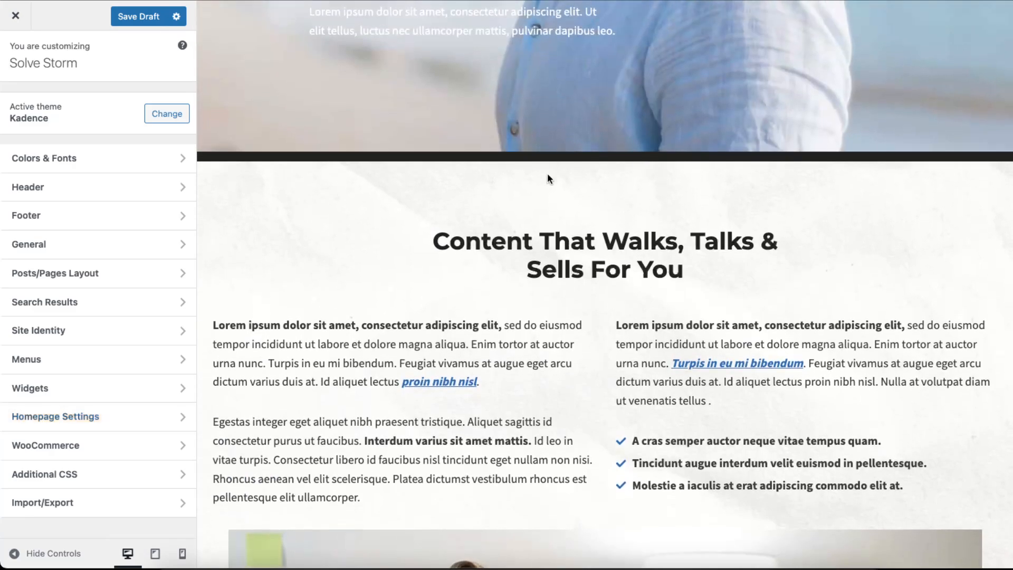
mouse_move(331, 296)
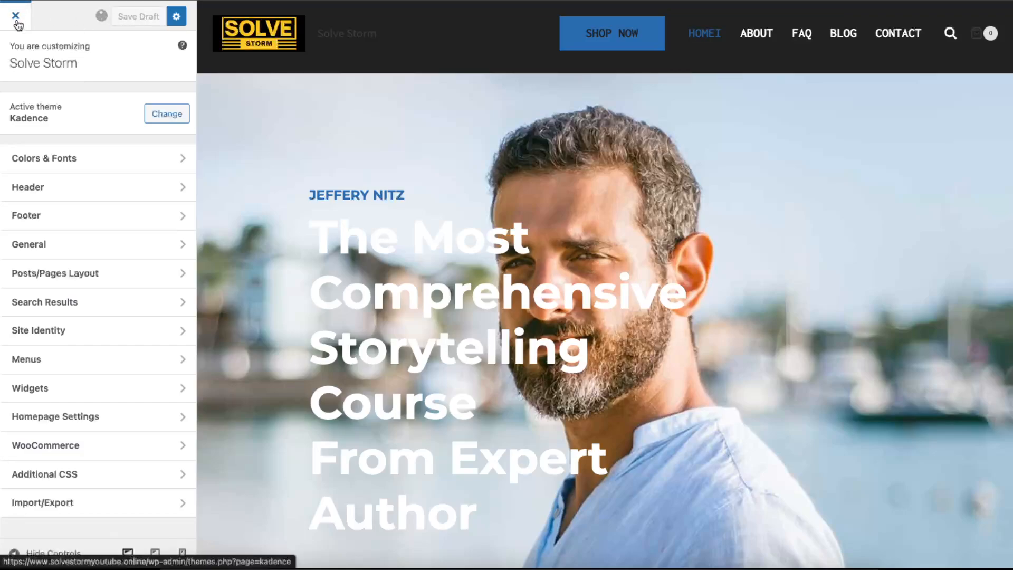
Step: Save the Customizer changes as a draft and exit the Customizer
left_click(138, 16)
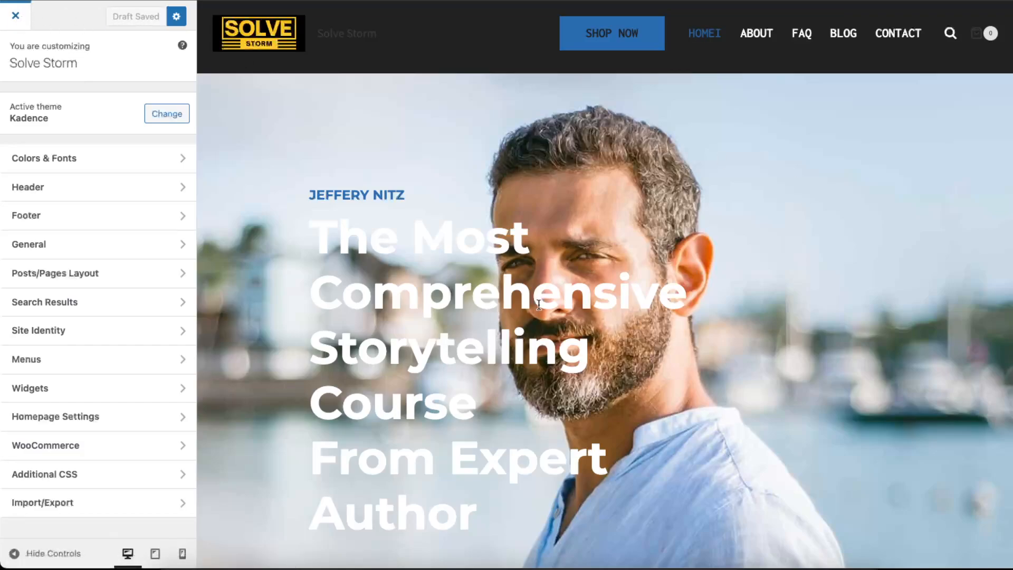
mouse_move(553, 291)
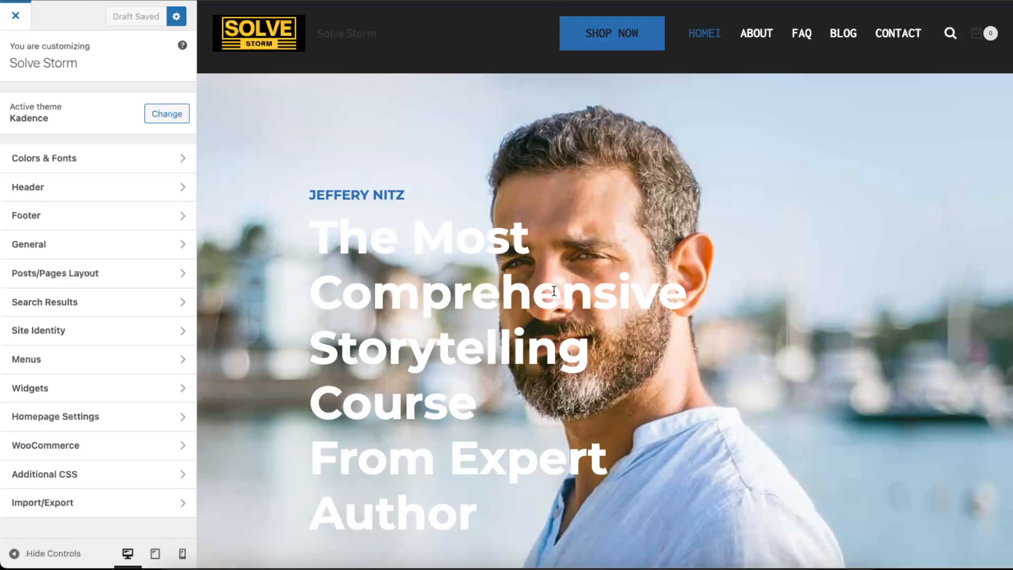
left_click(15, 15)
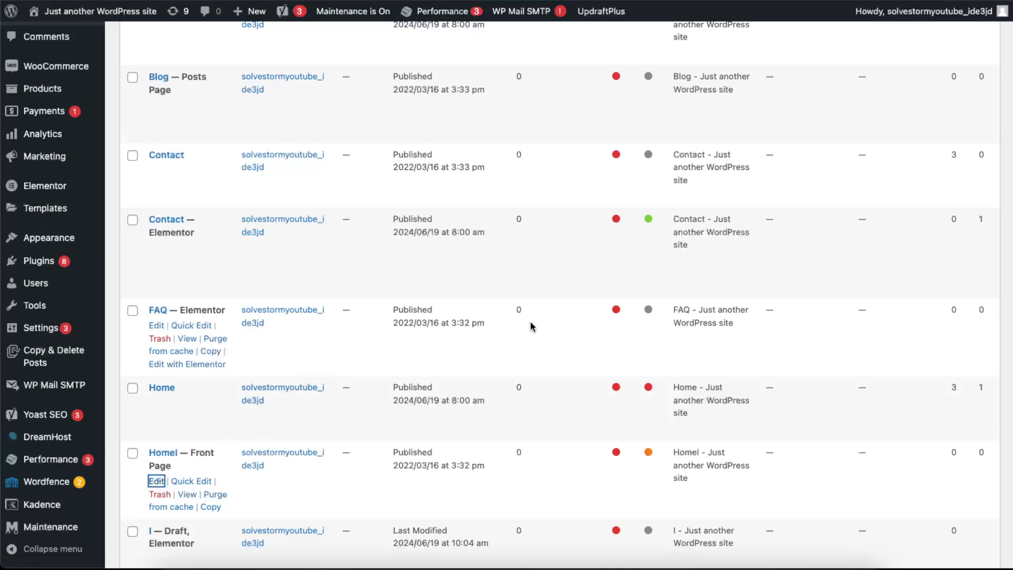
mouse_move(715, 295)
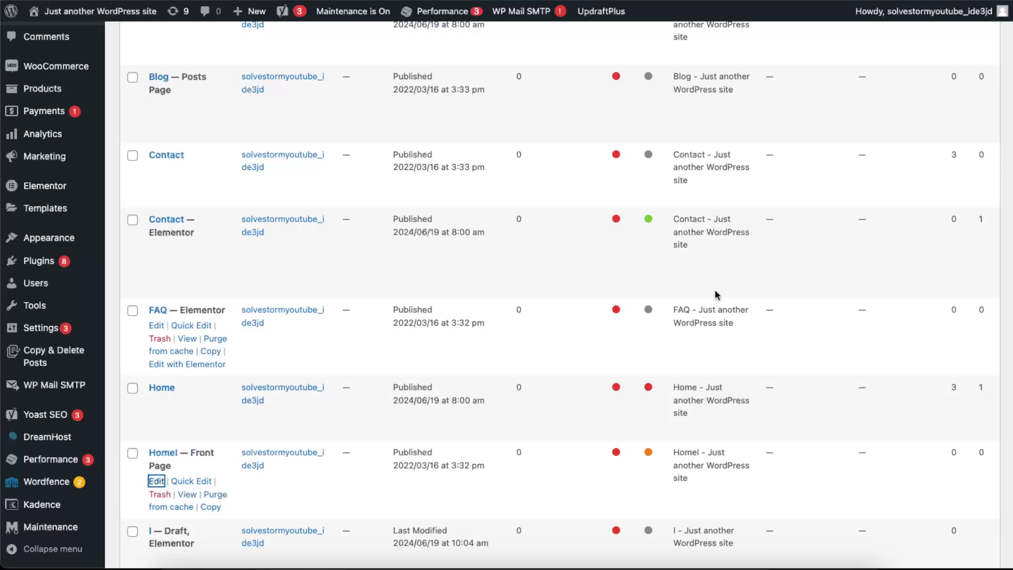
Step: Fix the page title from 'Homel' to 'Home' and scroll down to the testimonials
left_click(157, 481)
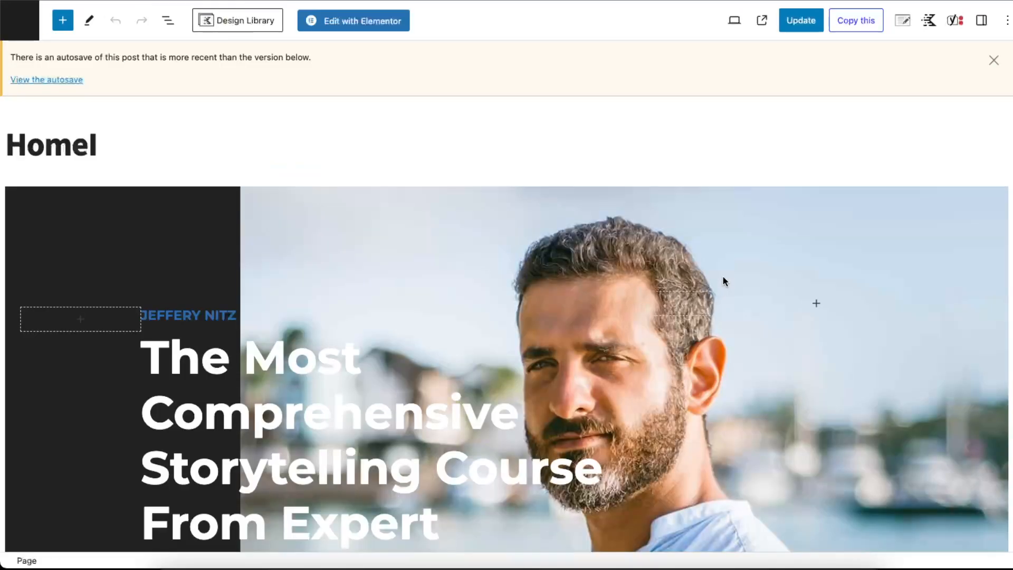
mouse_move(737, 273)
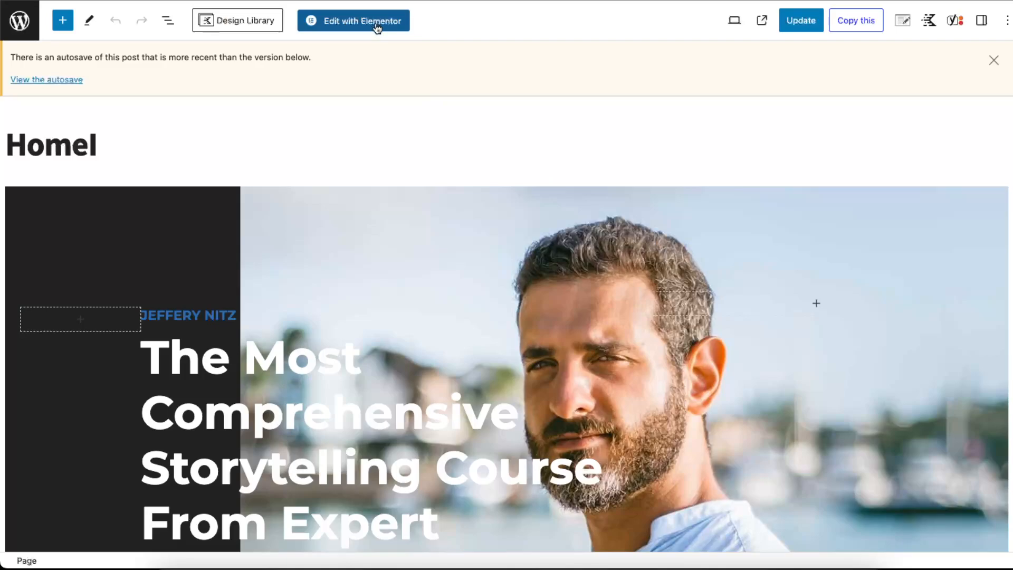
mouse_move(142, 159)
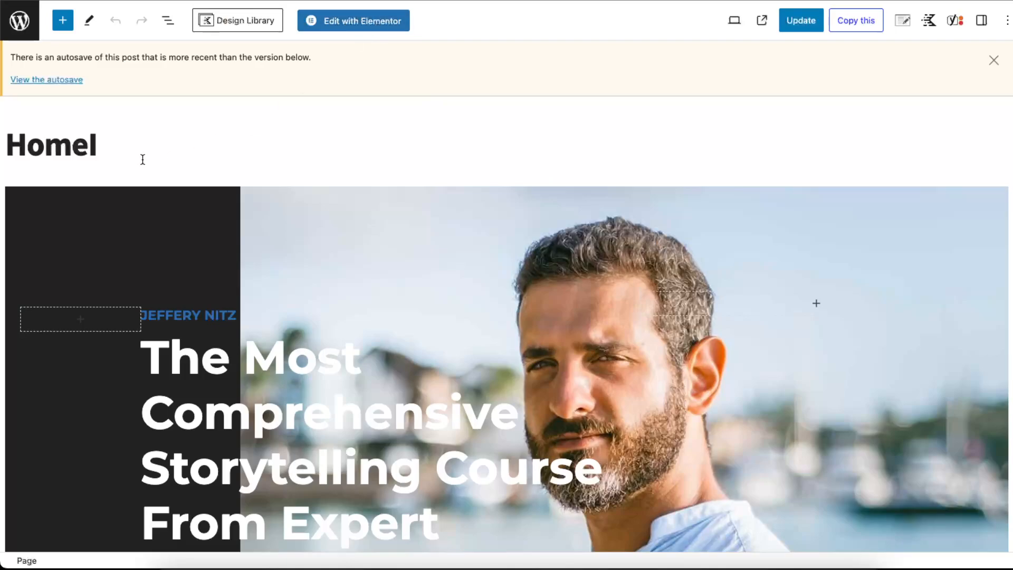
key("Backspace")
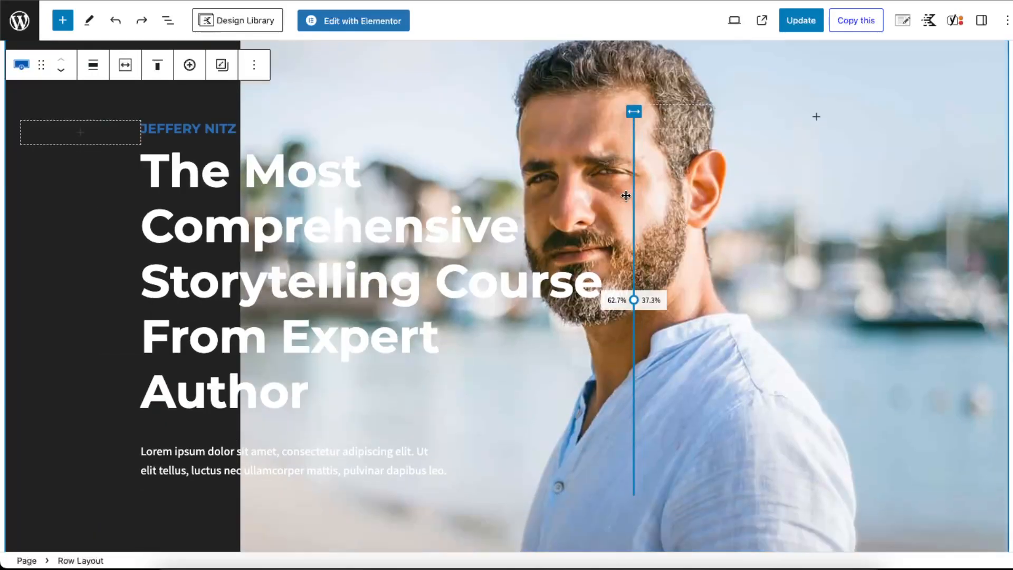
scroll("down", 3)
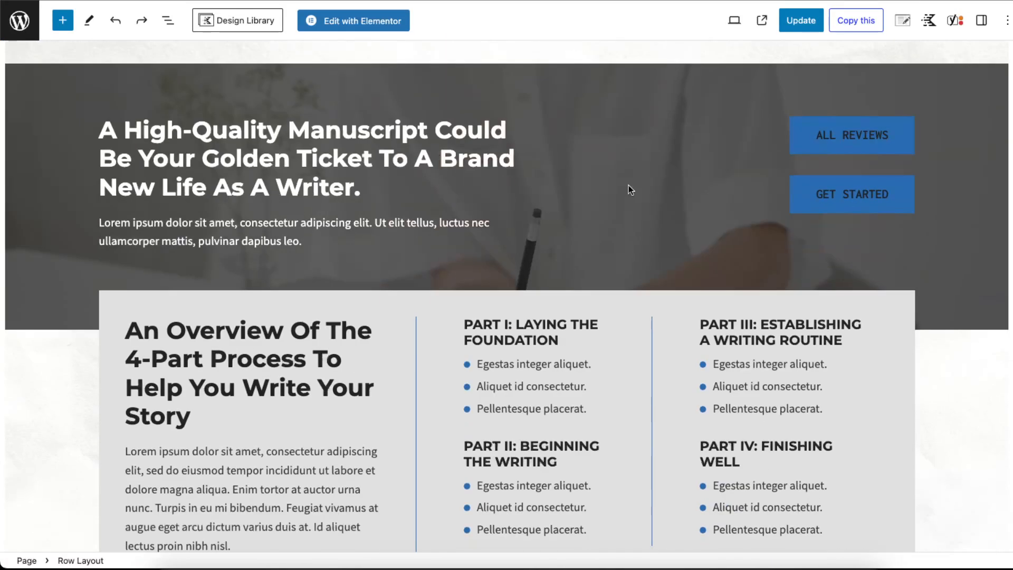
scroll("down", 3)
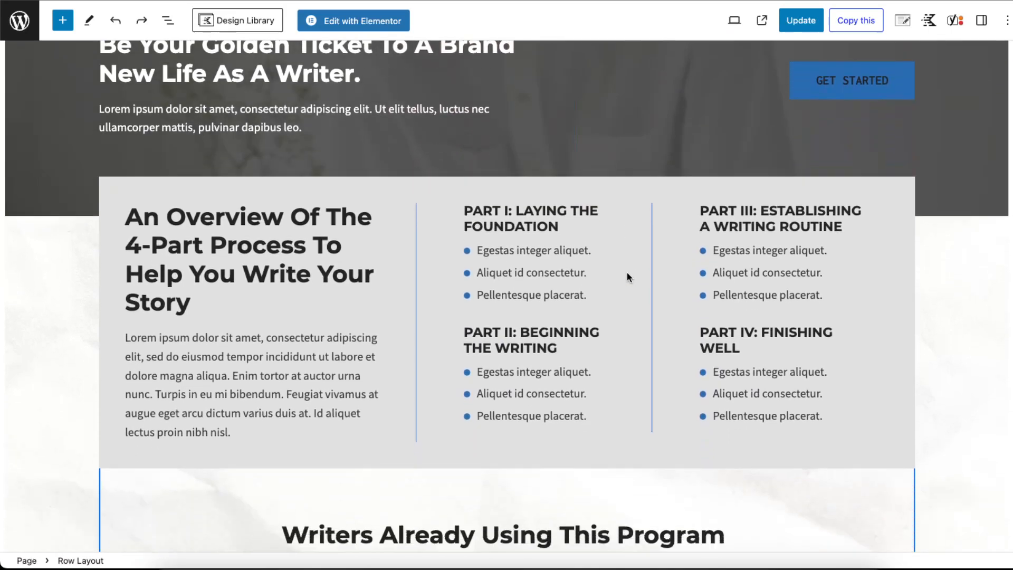
scroll("down", 3)
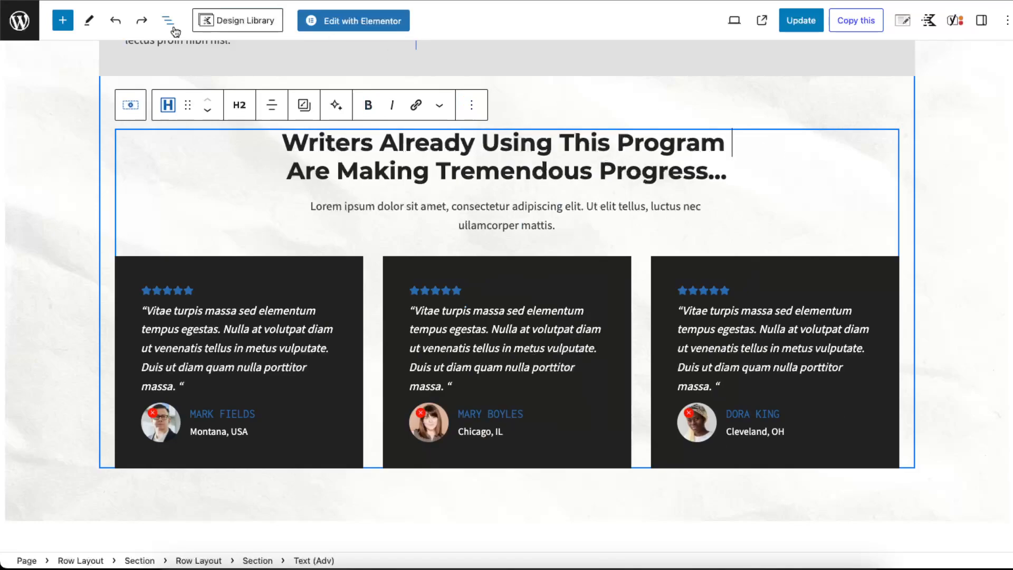
Step: Open the List View outline, select a Row Layout block, and scroll the page
left_click(168, 20)
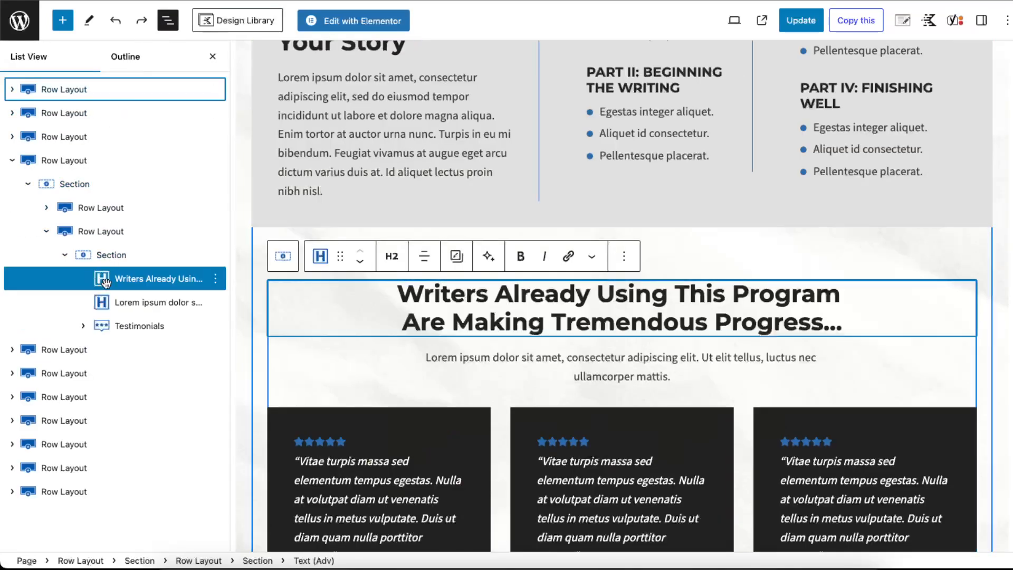
left_click(100, 231)
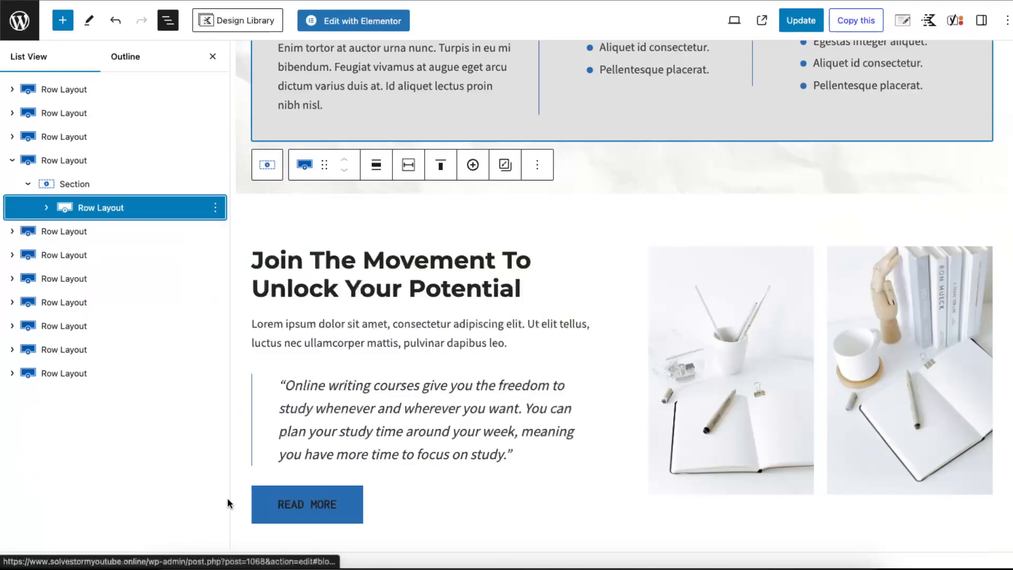
scroll("up", 3)
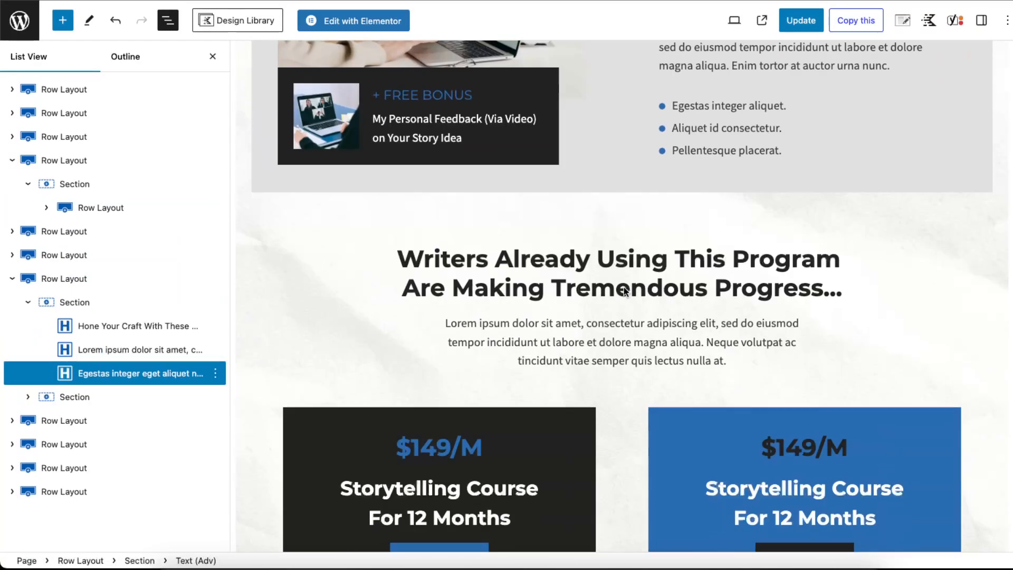
scroll("down", 3)
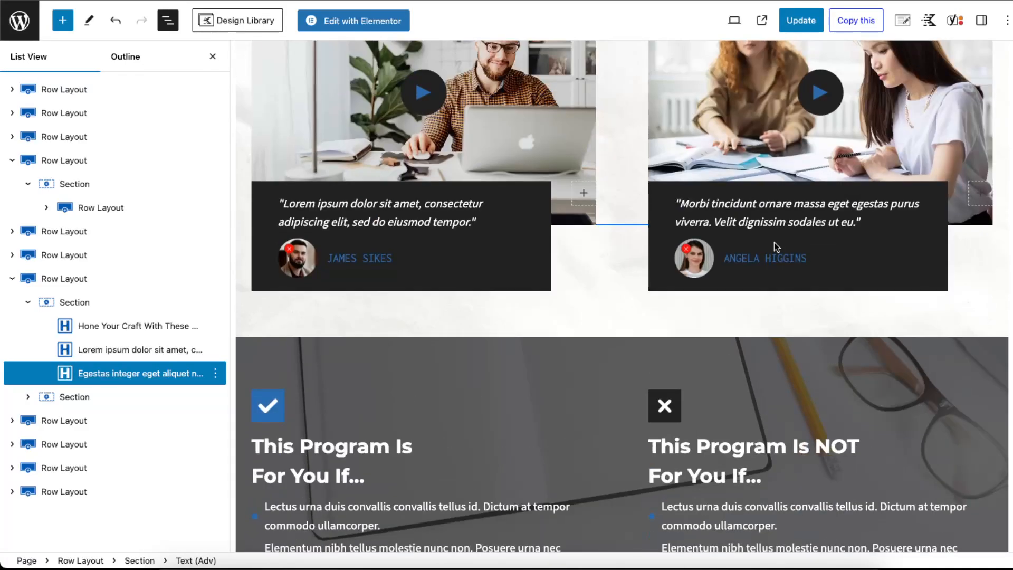
scroll("up", 3)
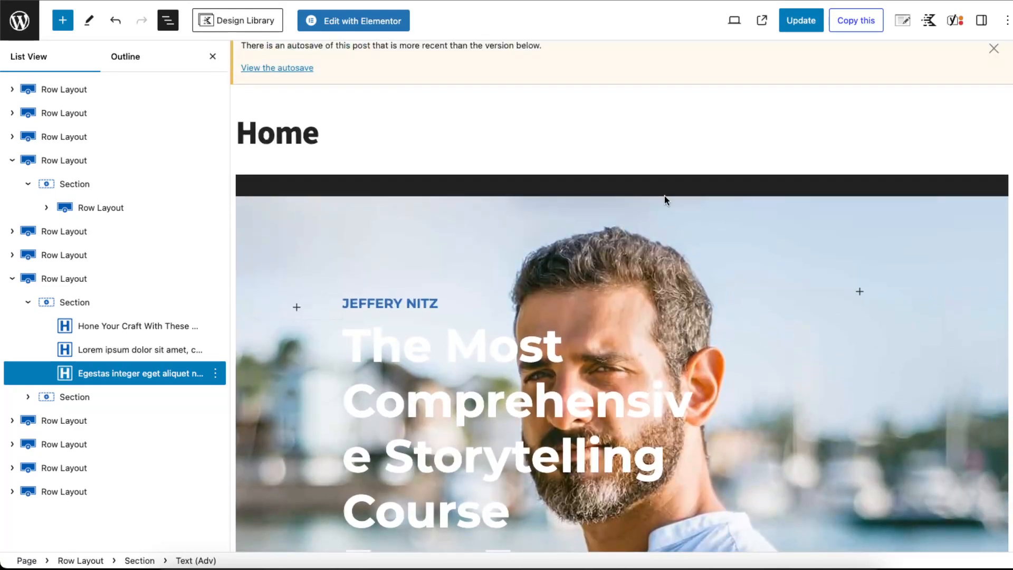
Step: Update the Home page and confirm the 'Page updated' notice appears
left_click(800, 20)
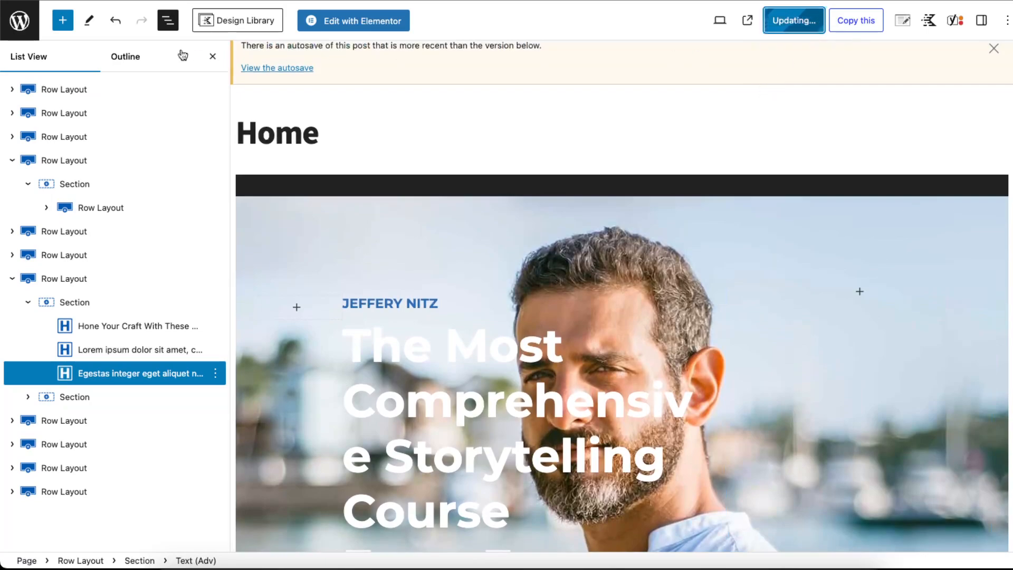
mouse_move(19, 20)
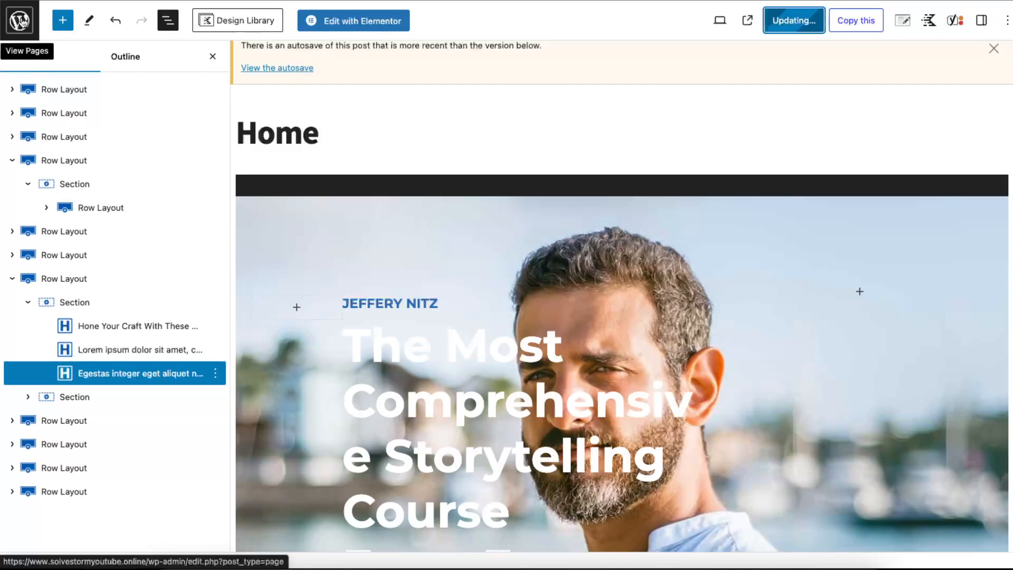
left_click(793, 20)
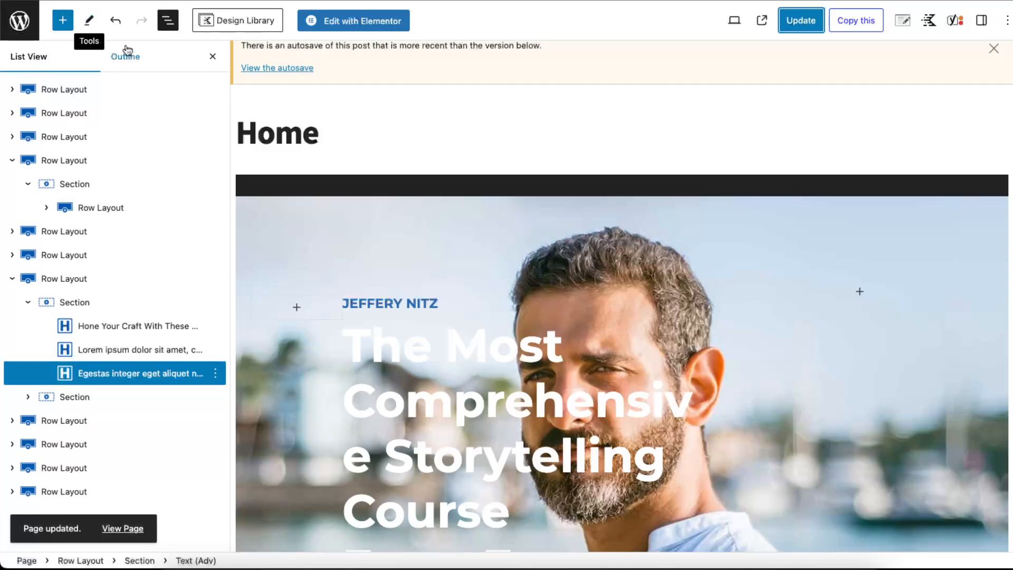
mouse_move(353, 20)
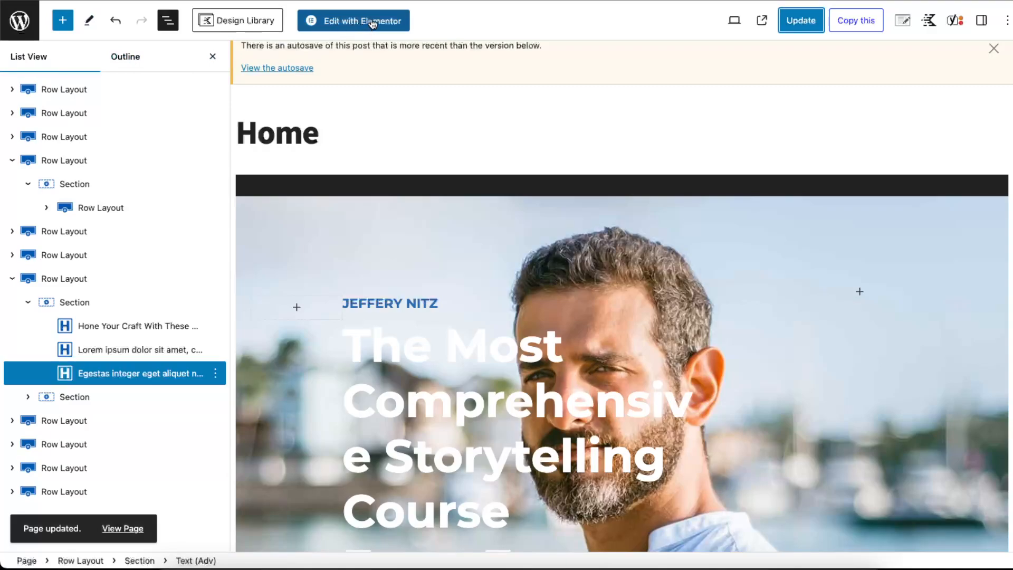
Step: Launch the Home page in Elementor and scroll its sections down to the footer and back
left_click(354, 21)
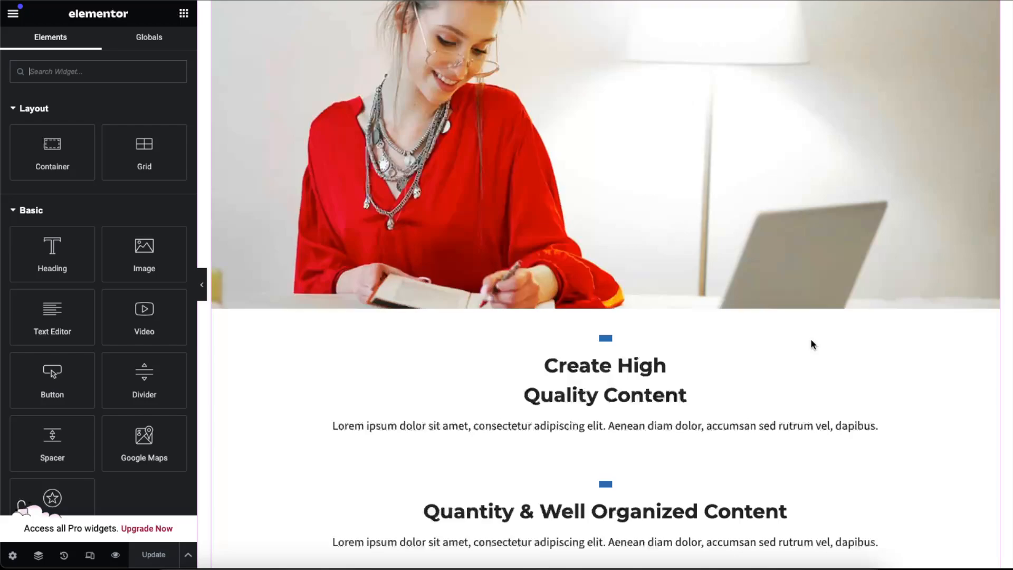
scroll("down", 3)
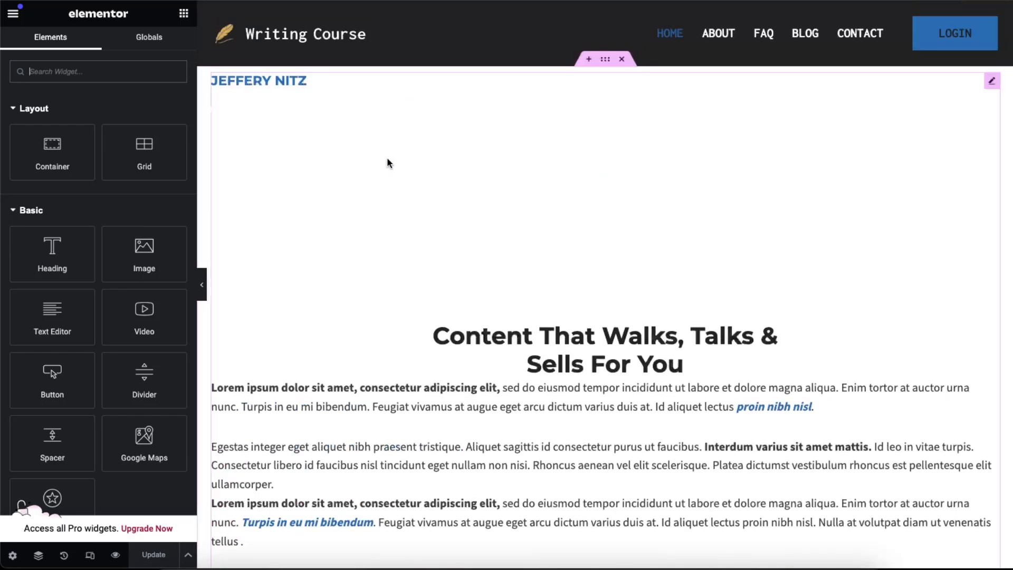
mouse_move(707, 264)
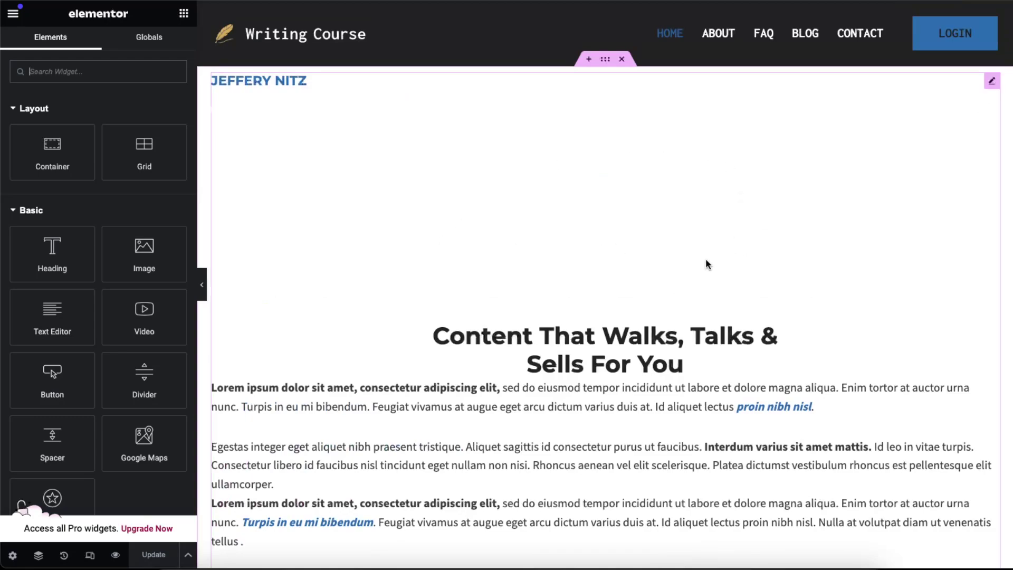
mouse_move(763, 241)
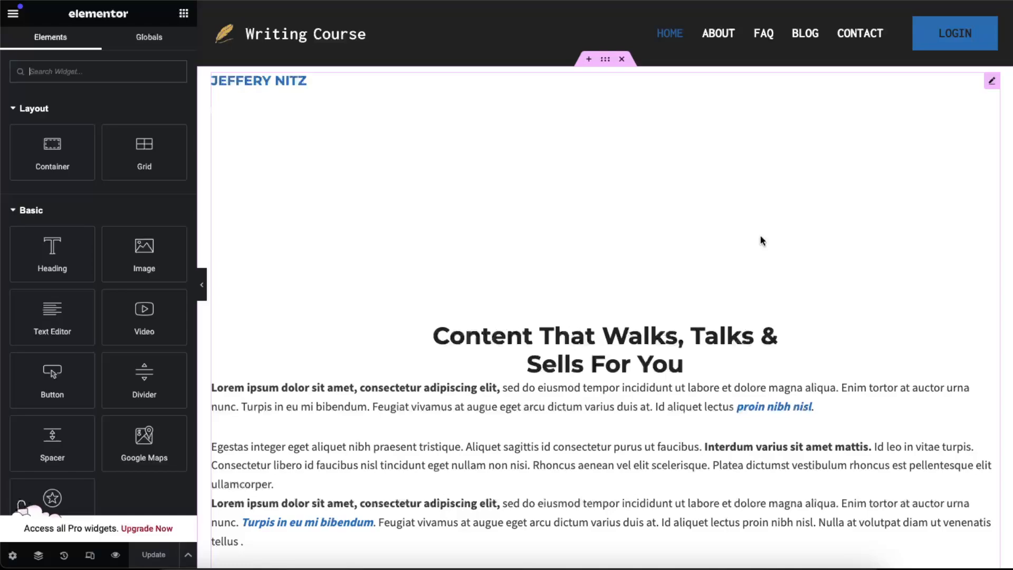
mouse_move(434, 153)
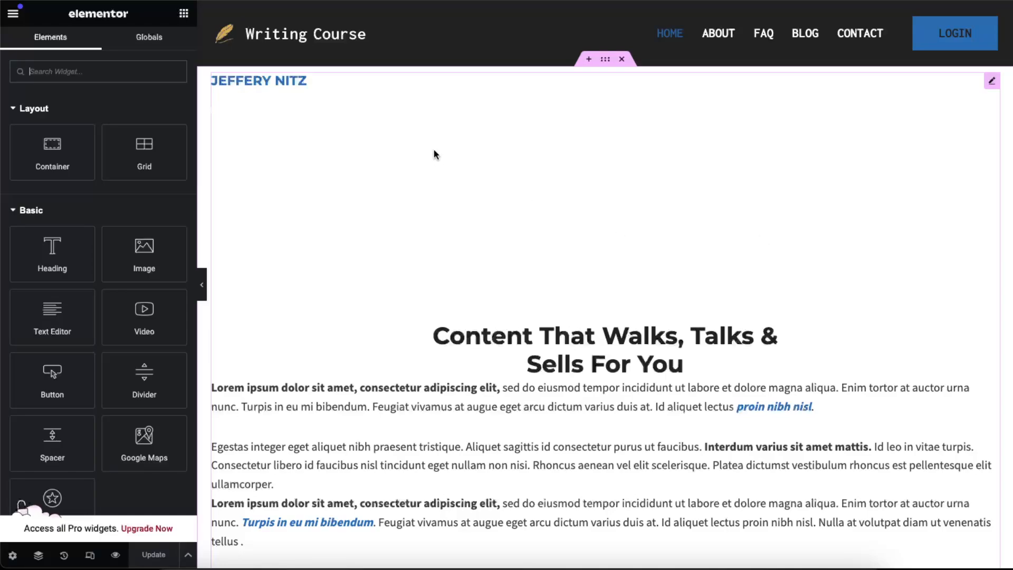
mouse_move(406, 203)
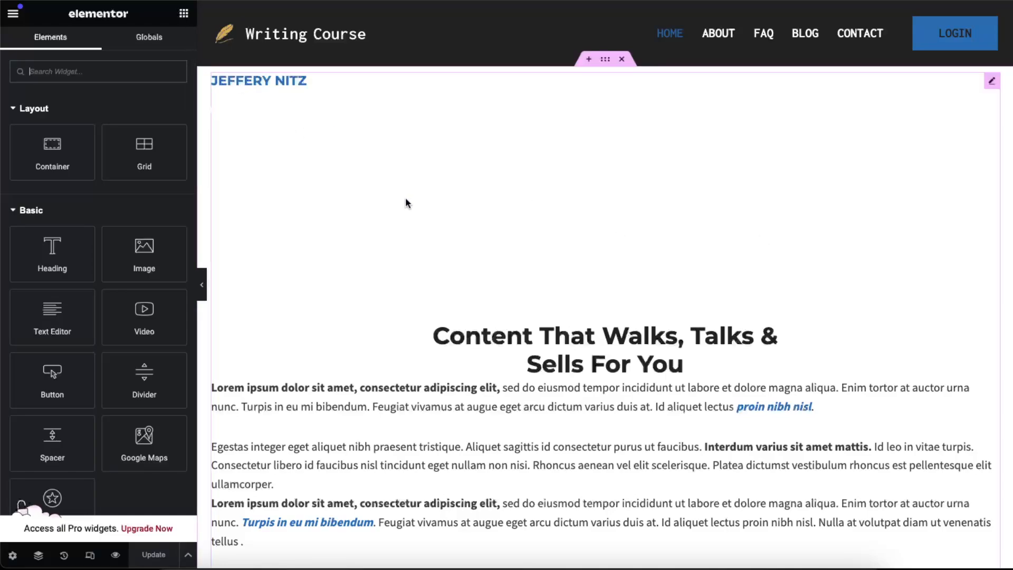
mouse_move(452, 198)
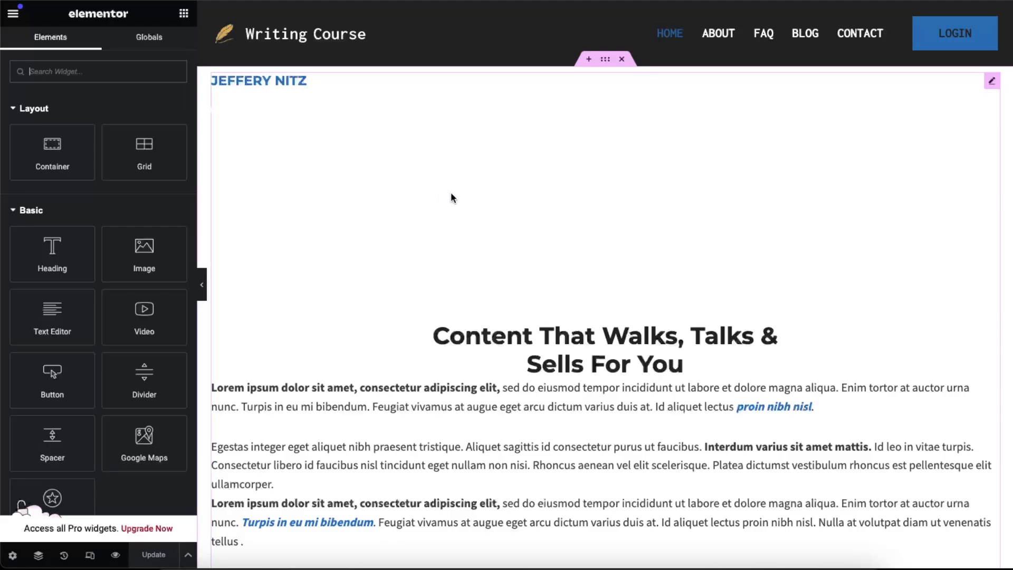
scroll("down", 3)
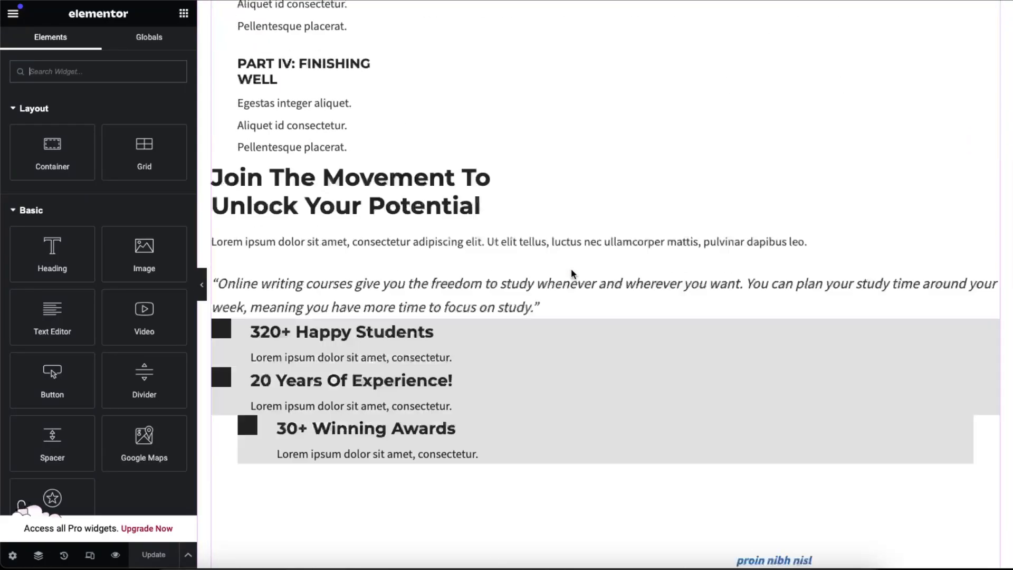
scroll("down", 3)
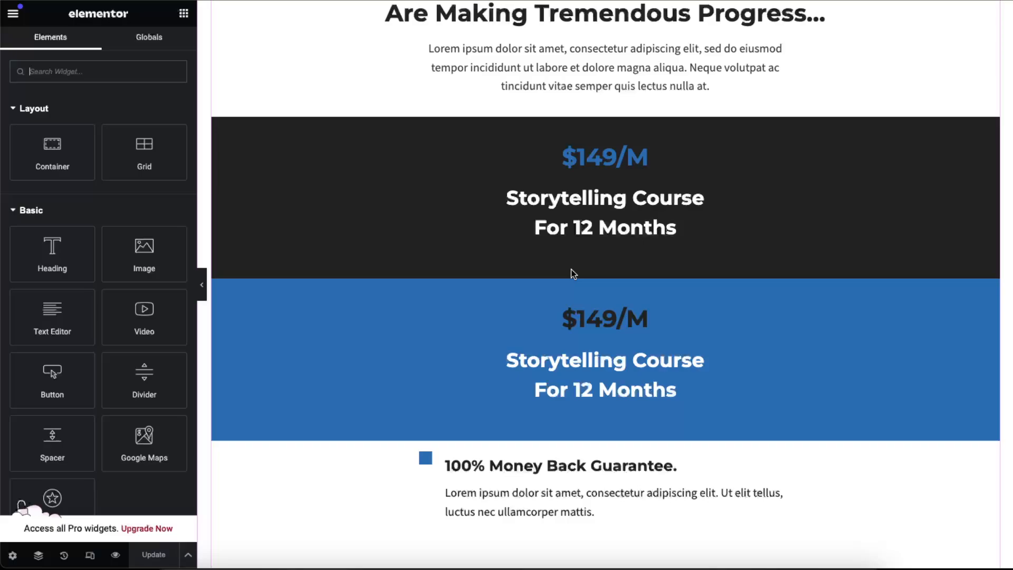
scroll("down", 3)
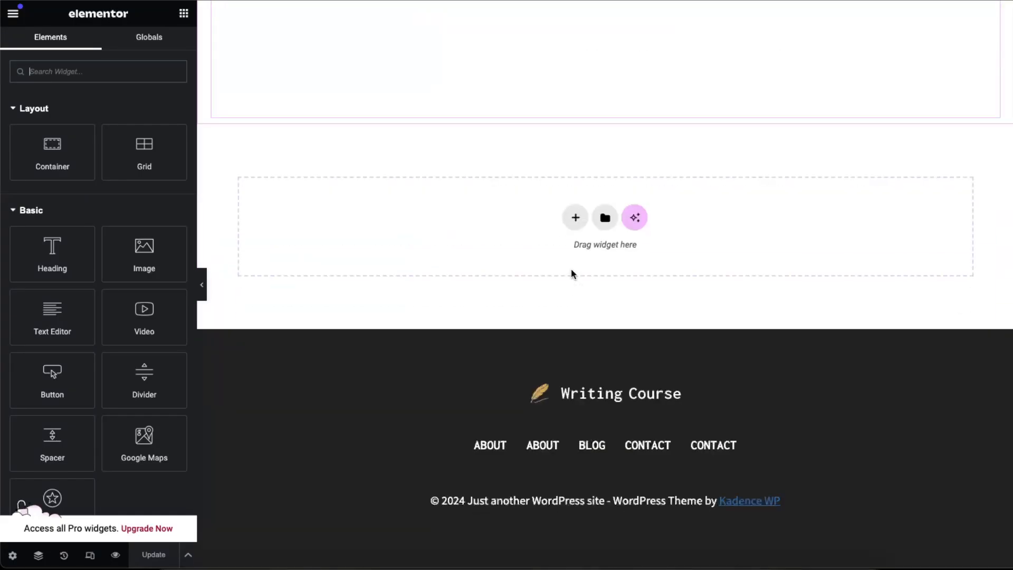
scroll("up", 3)
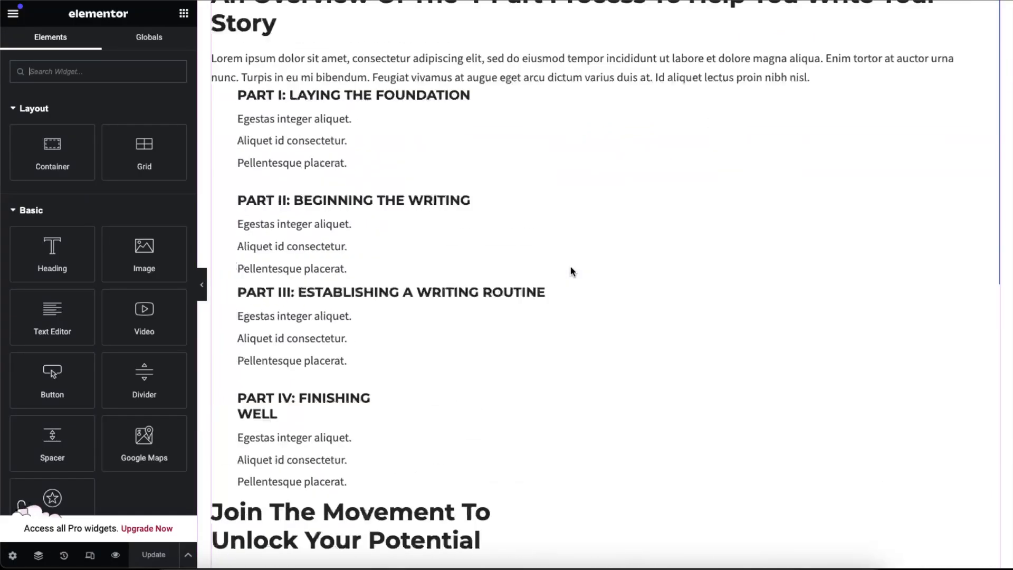